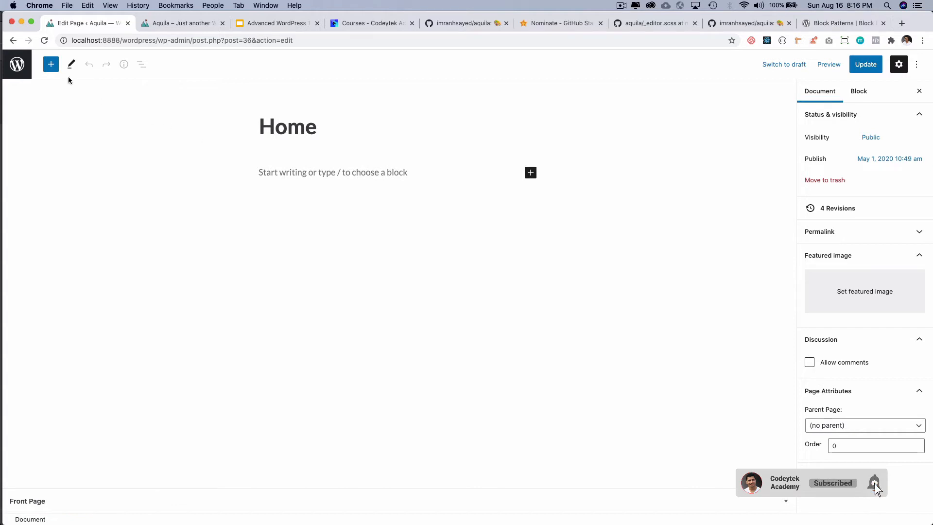
# Insert the Two buttons pattern and shorten its second label to 'About Cervante'
pyautogui.click(51, 64)
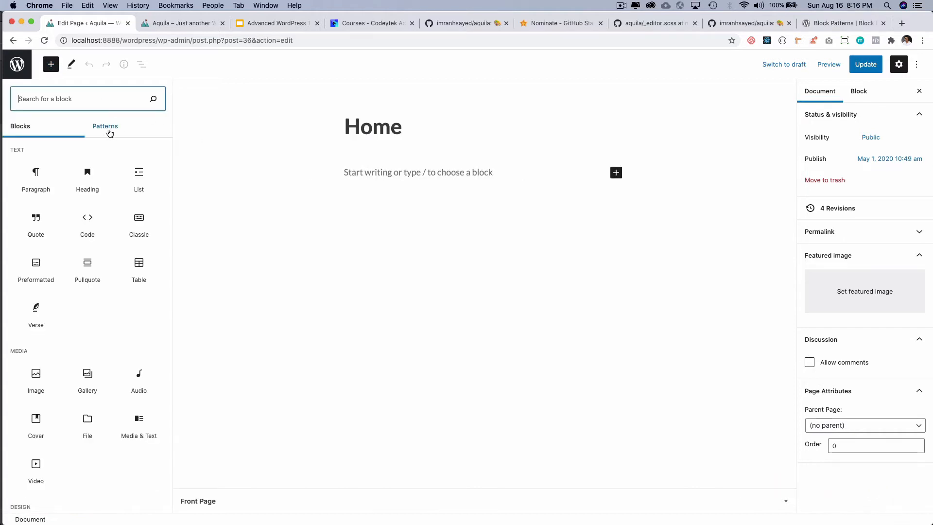
pyautogui.click(105, 125)
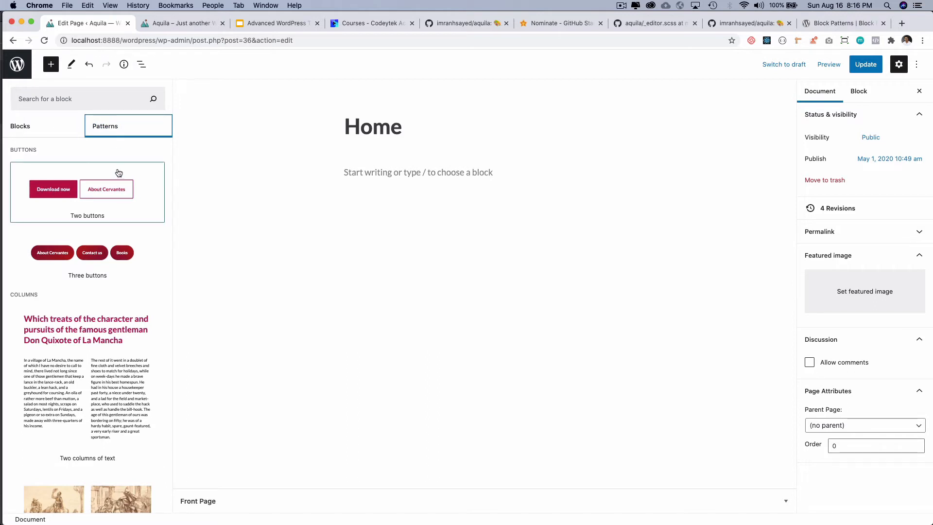
pyautogui.moveTo(142, 184)
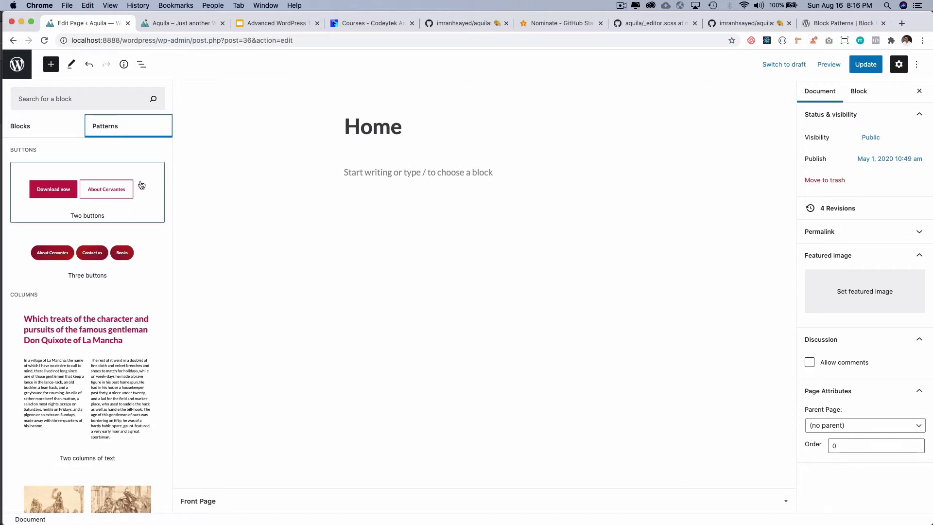
pyautogui.moveTo(139, 208)
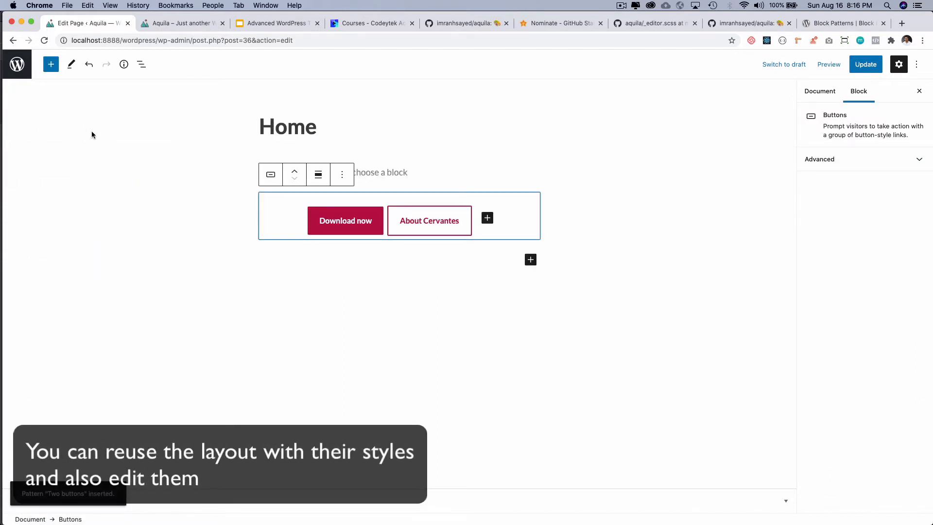
pyautogui.click(429, 221)
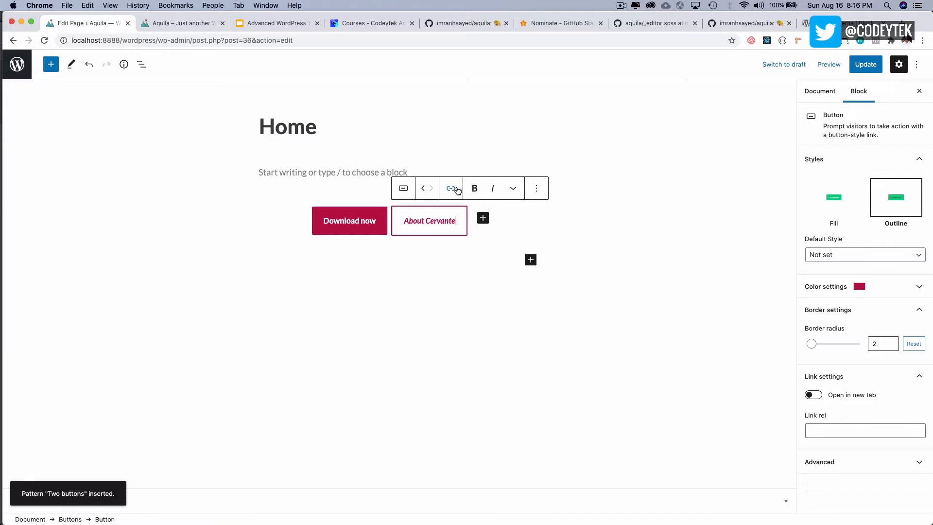
pyautogui.click(451, 188)
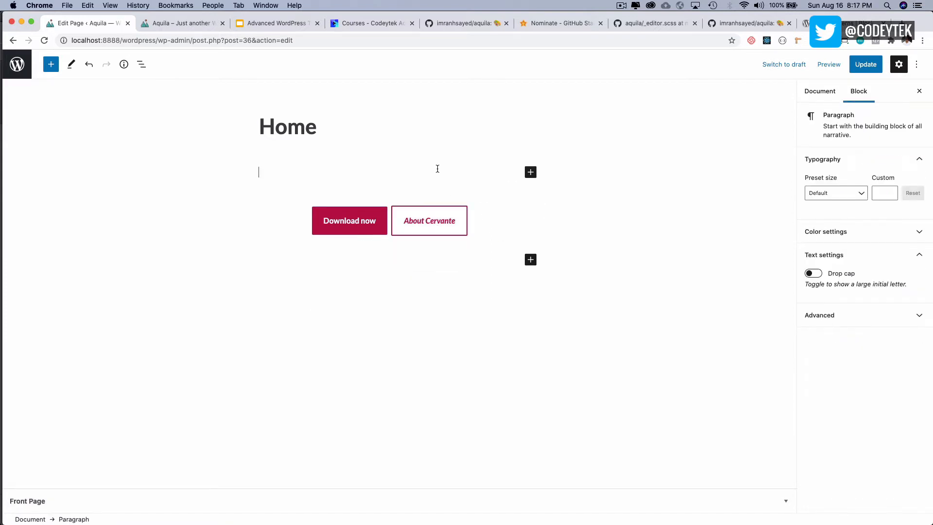
# Insert the Two columns of text pattern and select its column block via the outline
pyautogui.click(349, 221)
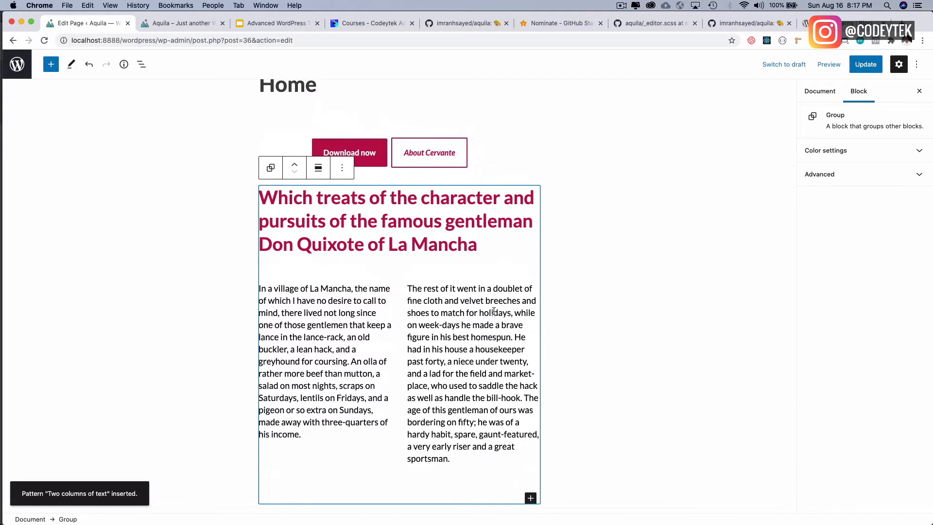
pyautogui.click(141, 64)
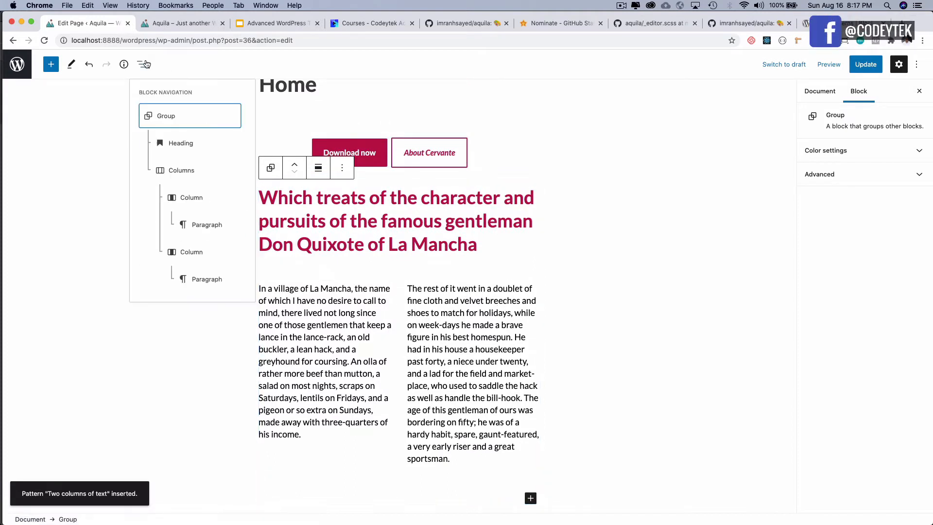
pyautogui.click(142, 64)
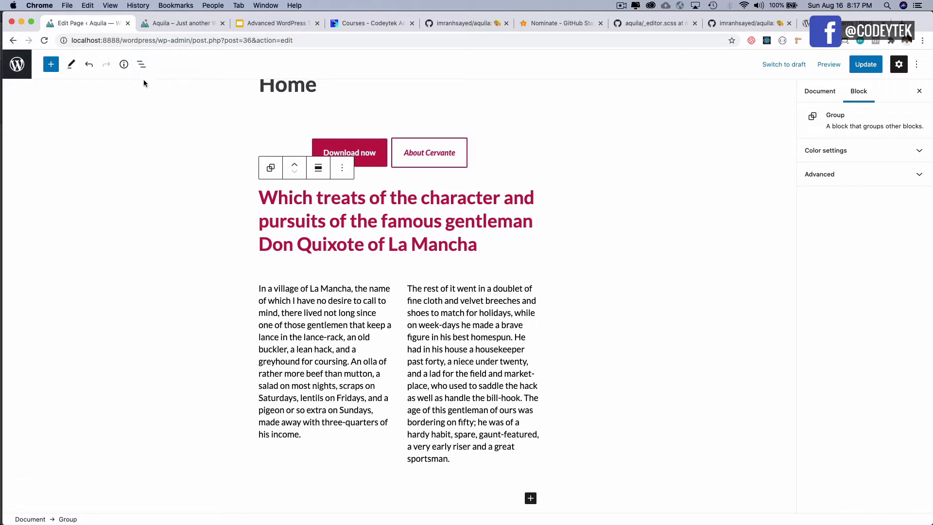
pyautogui.click(141, 64)
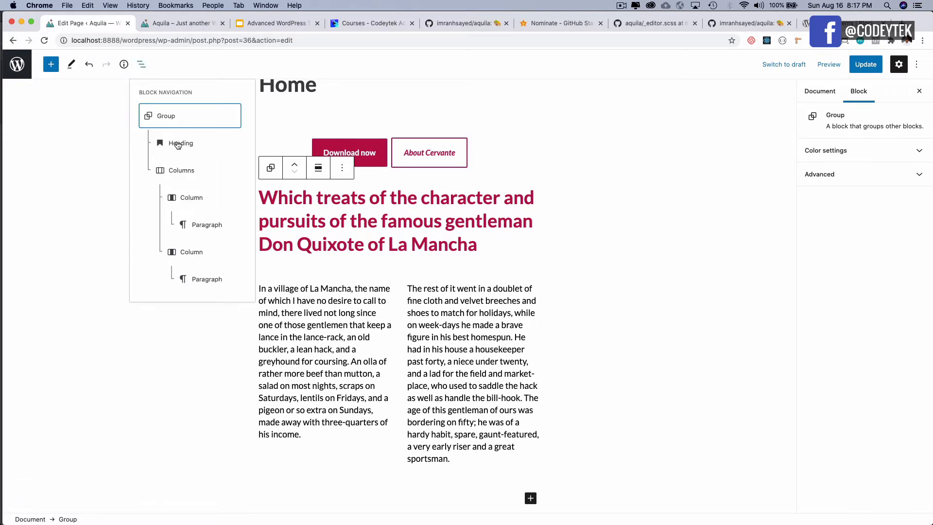
pyautogui.click(181, 143)
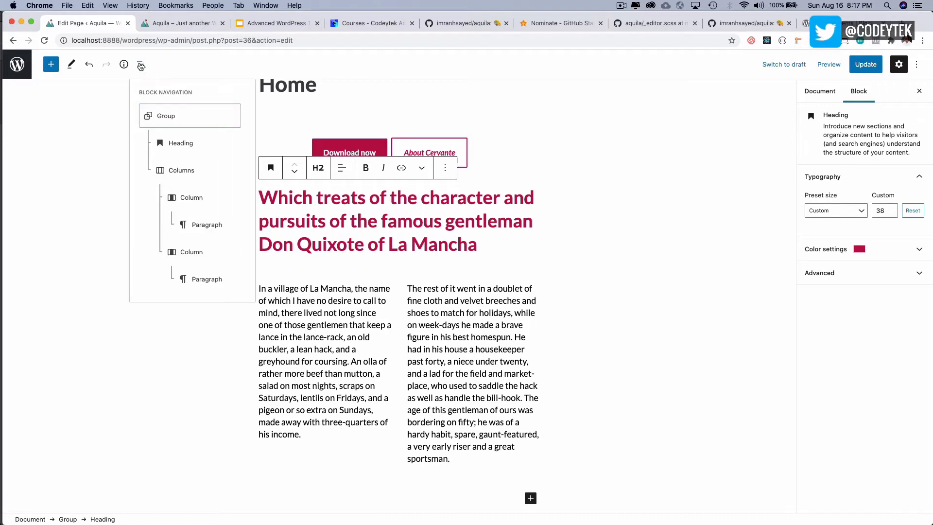
pyautogui.click(181, 170)
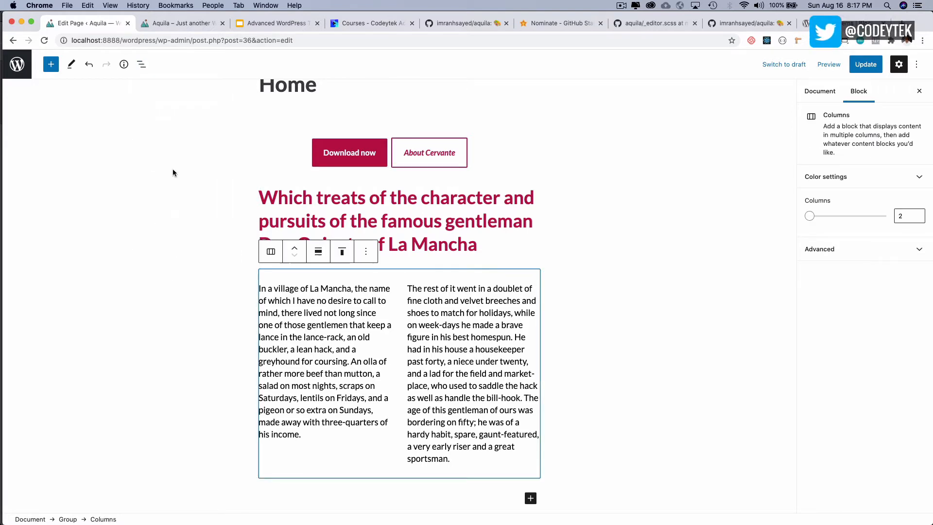
pyautogui.click(141, 64)
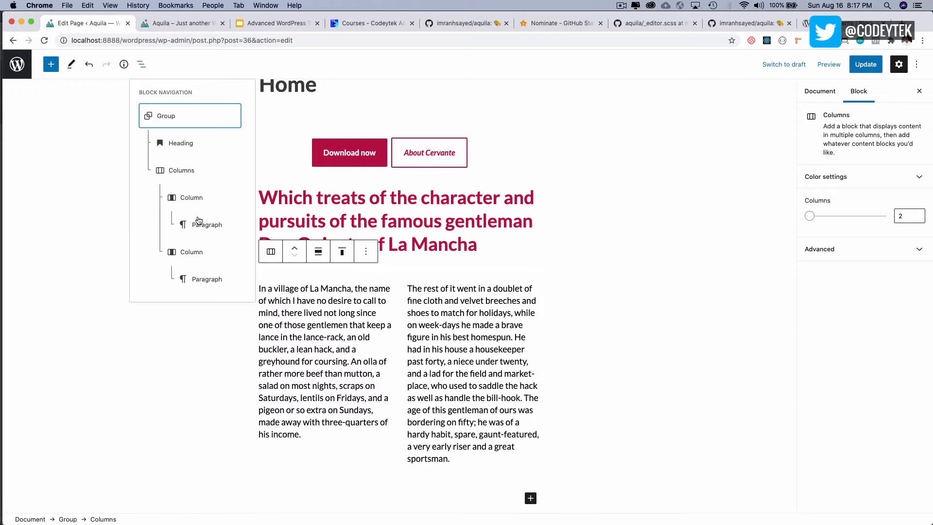
pyautogui.moveTo(225, 264)
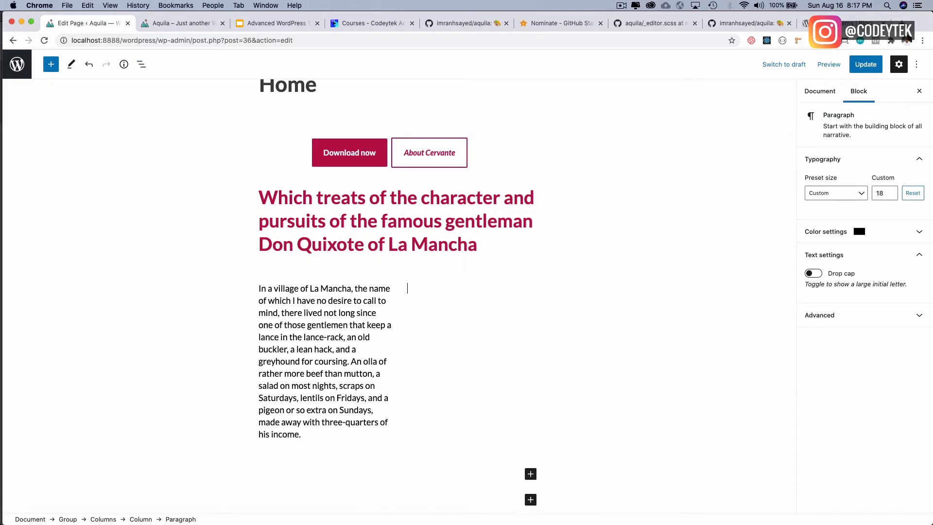
# Replace the second column's paragraph text with 'Lorem ipsum'
pyautogui.write('ijkshjkshdjks')
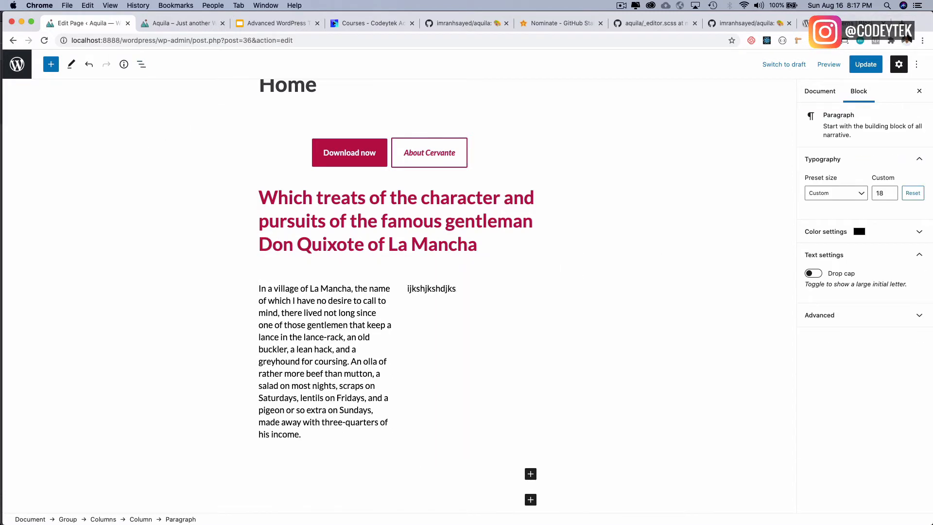
pyautogui.write('Lor')
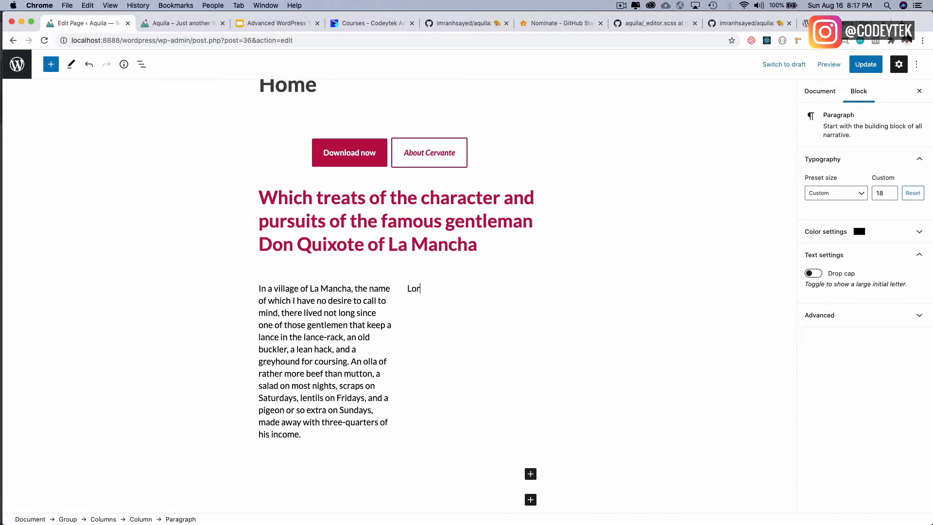
pyautogui.write('em')
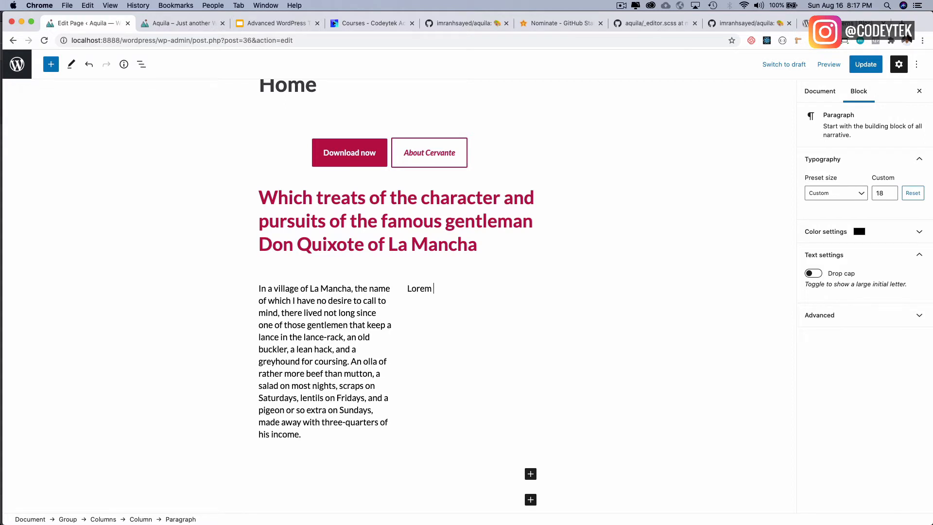
pyautogui.write('ipsum')
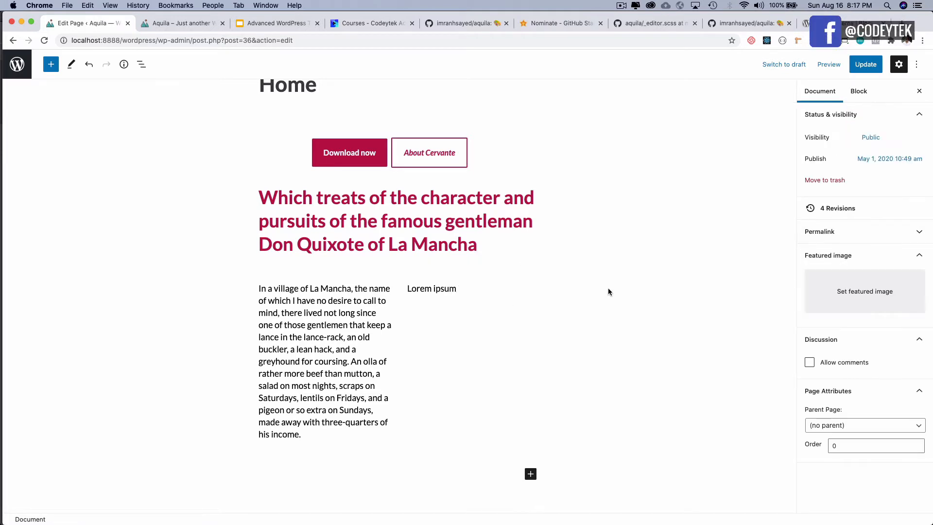
pyautogui.click(396, 244)
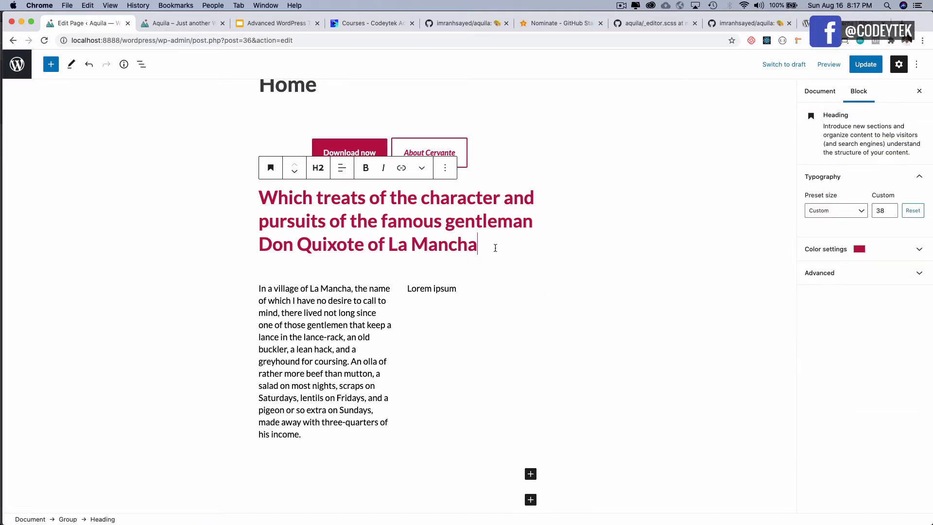
pyautogui.click(474, 357)
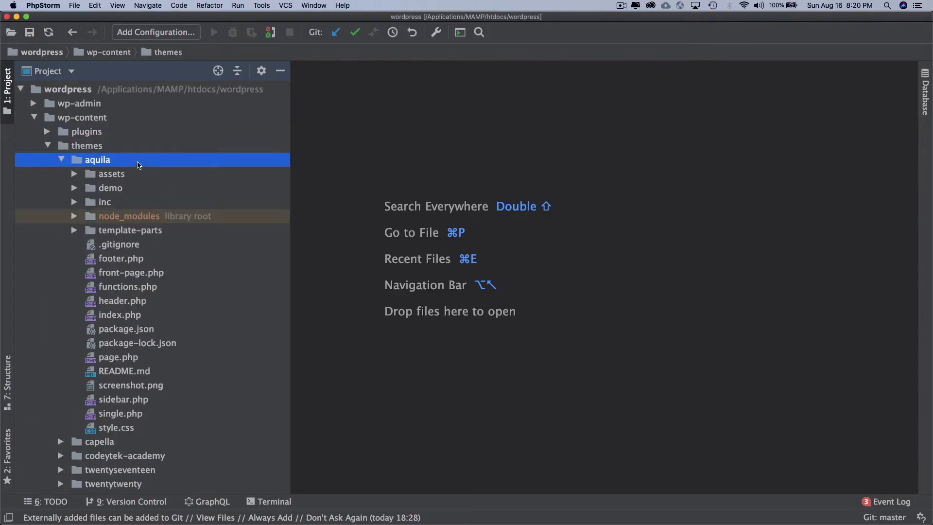
# Create class-block-patterns.php in inc/classes and paste the class-assets.php code into it
pyautogui.click(105, 203)
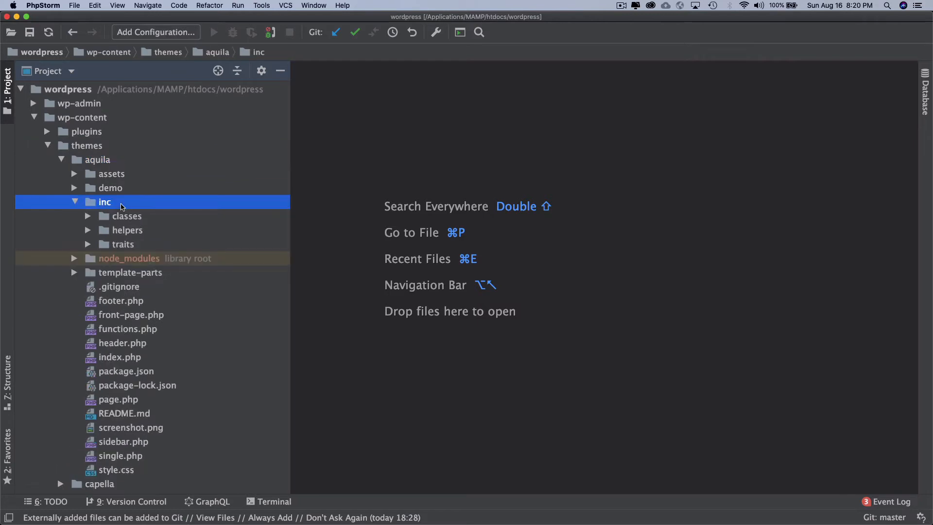
pyautogui.click(126, 216)
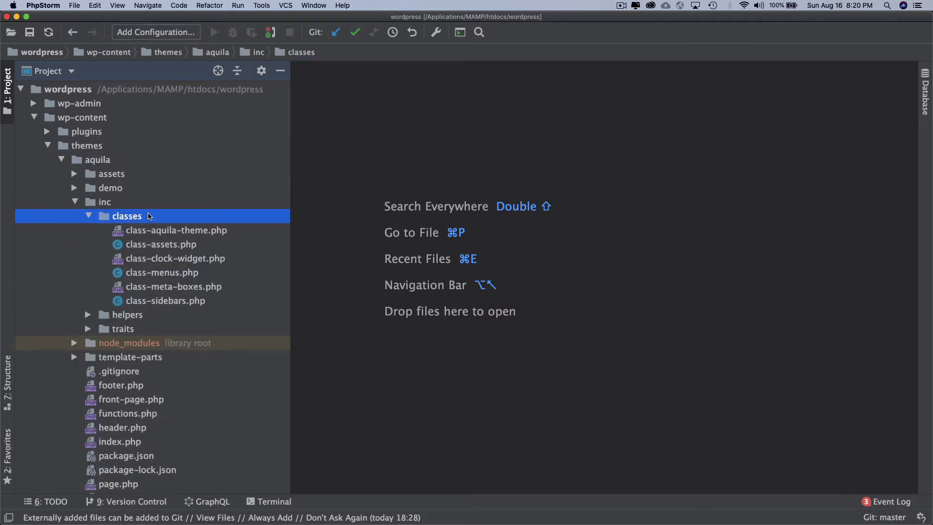
pyautogui.rightClick(126, 216)
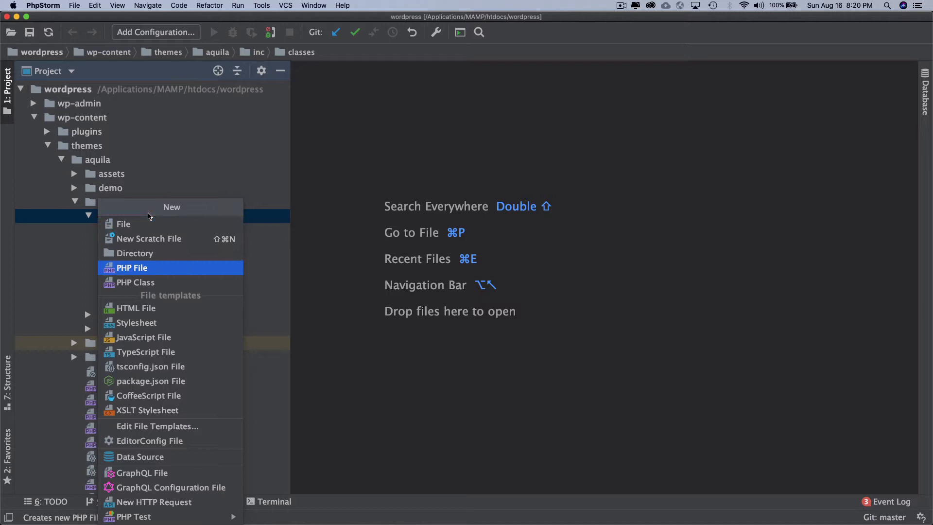
pyautogui.click(131, 267)
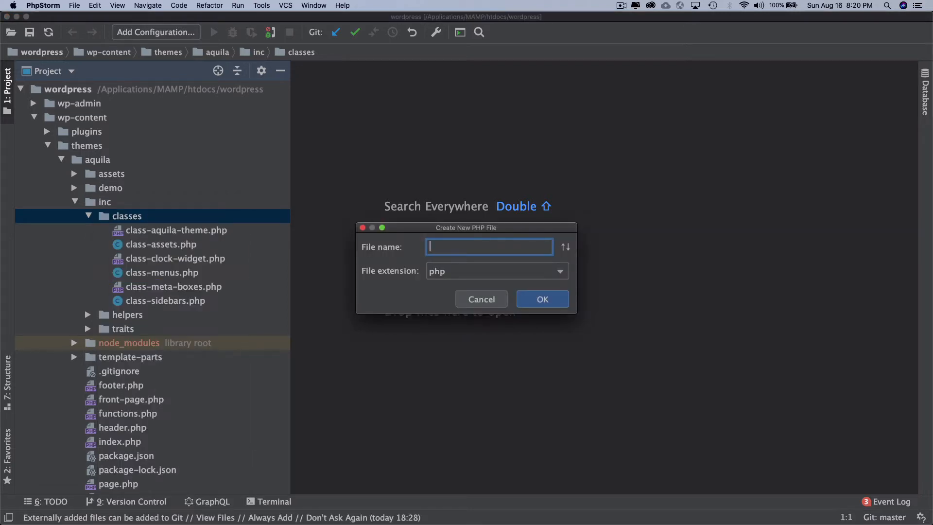
pyautogui.write('class-')
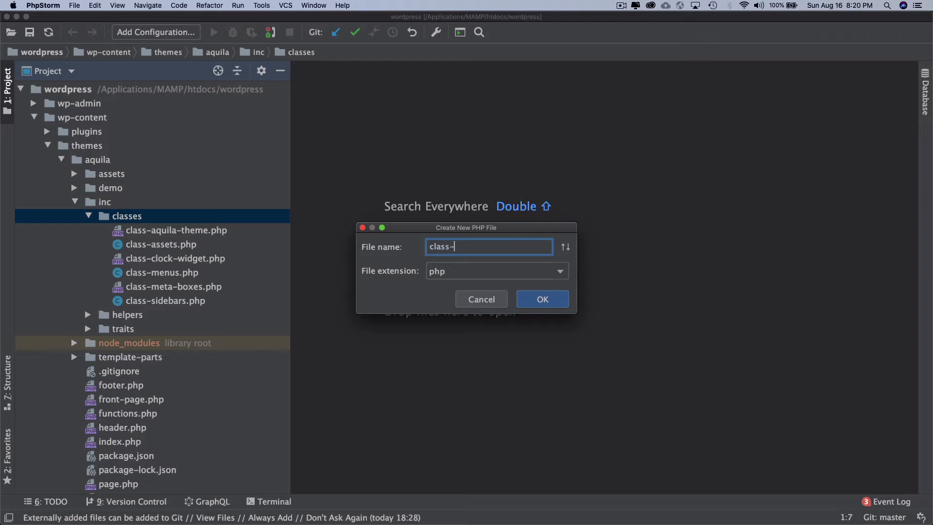
pyautogui.write('block')
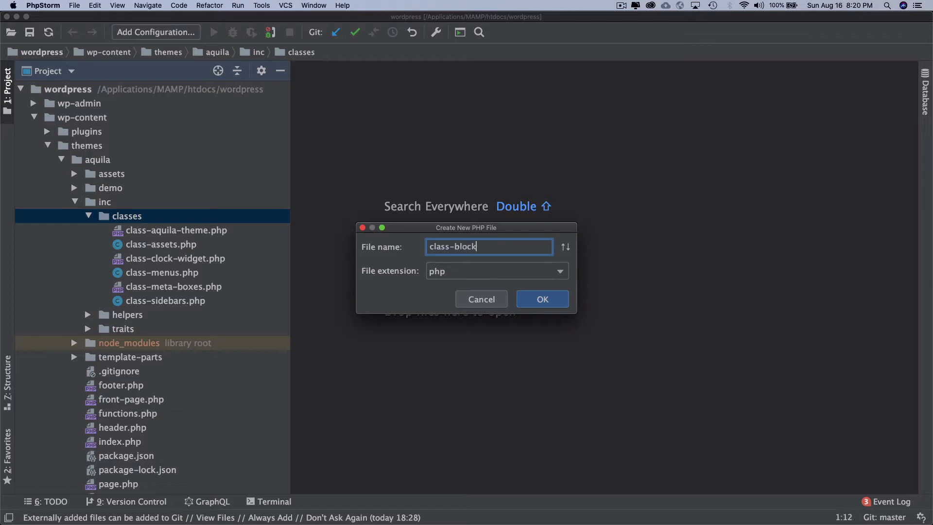
pyautogui.write('-patt')
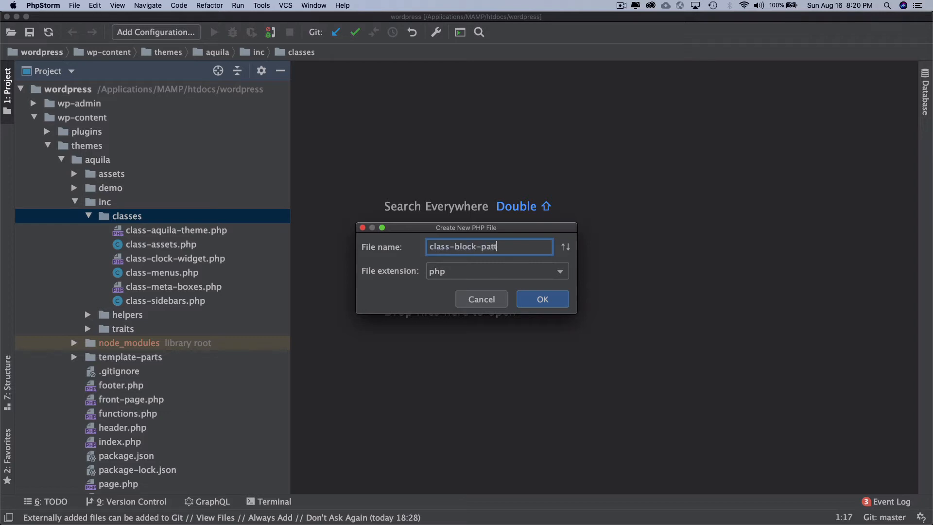
pyautogui.click(542, 299)
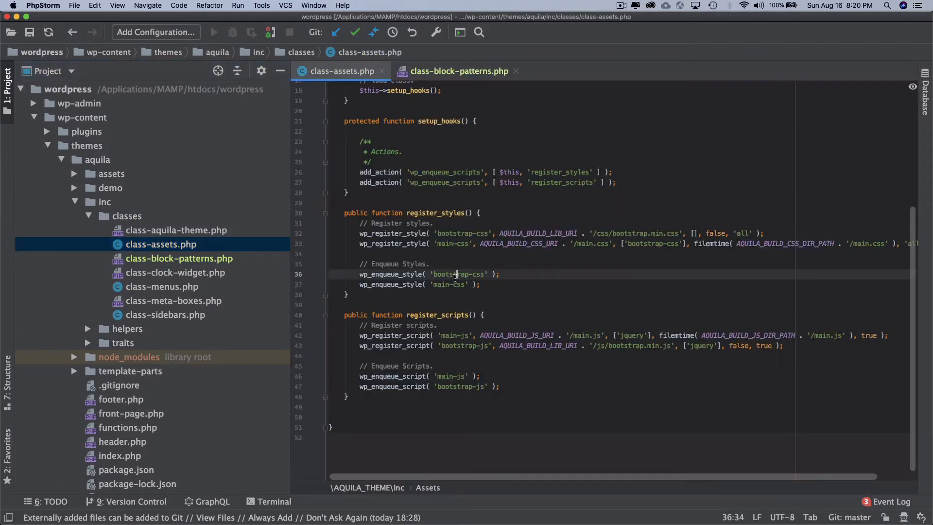
pyautogui.click(459, 71)
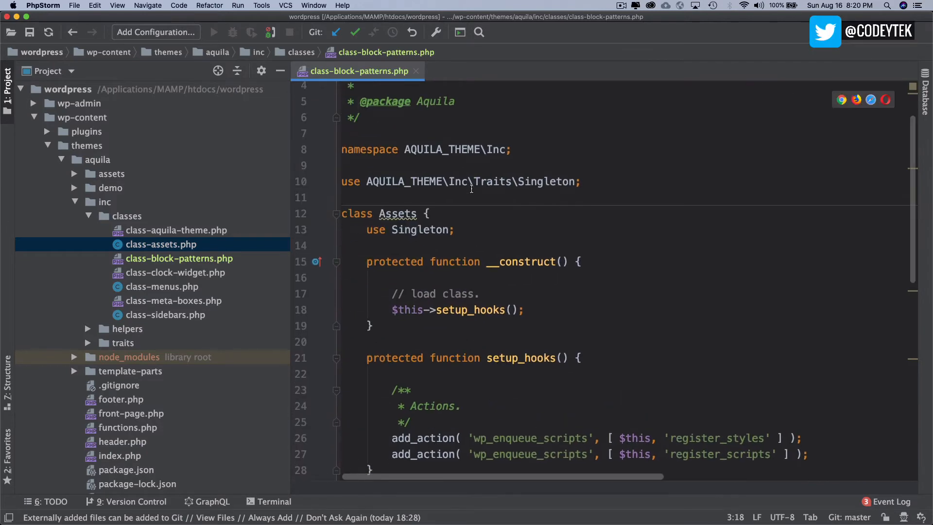
# Rename the copied Assets class to Block_Patterns and copy the new name
pyautogui.doubleClick(397, 214)
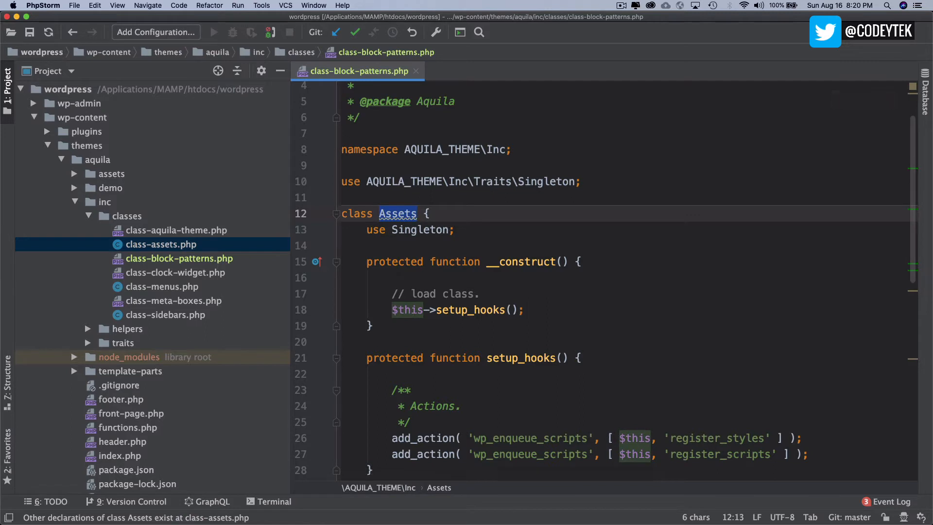
pyautogui.write('Block_Pa')
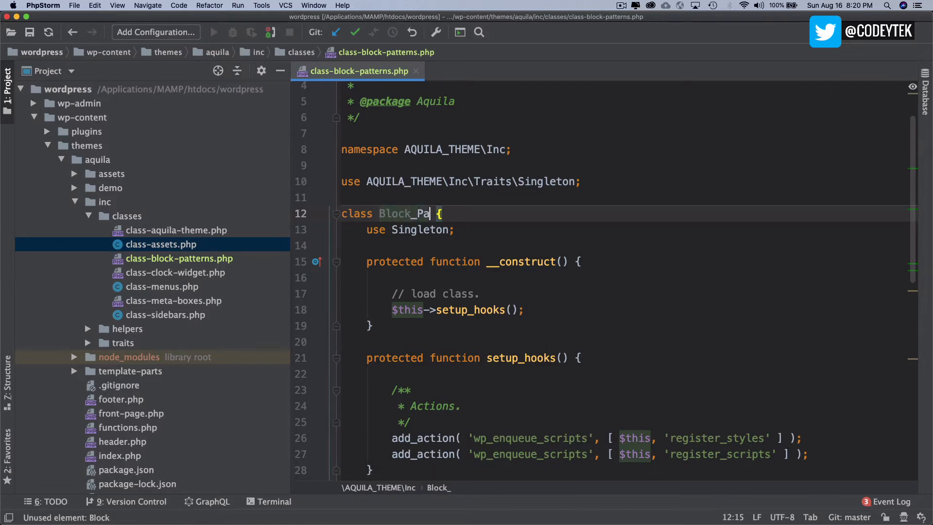
pyautogui.write('tterns')
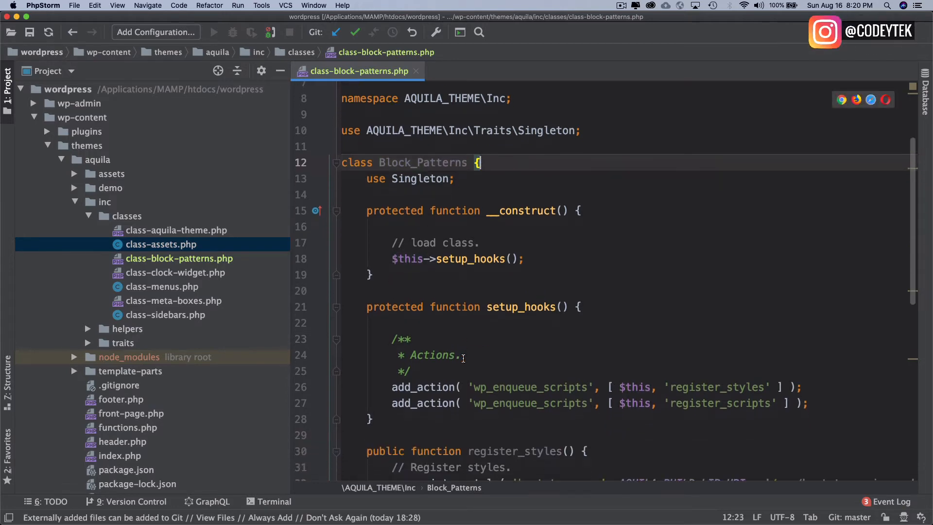
pyautogui.scroll(-3)
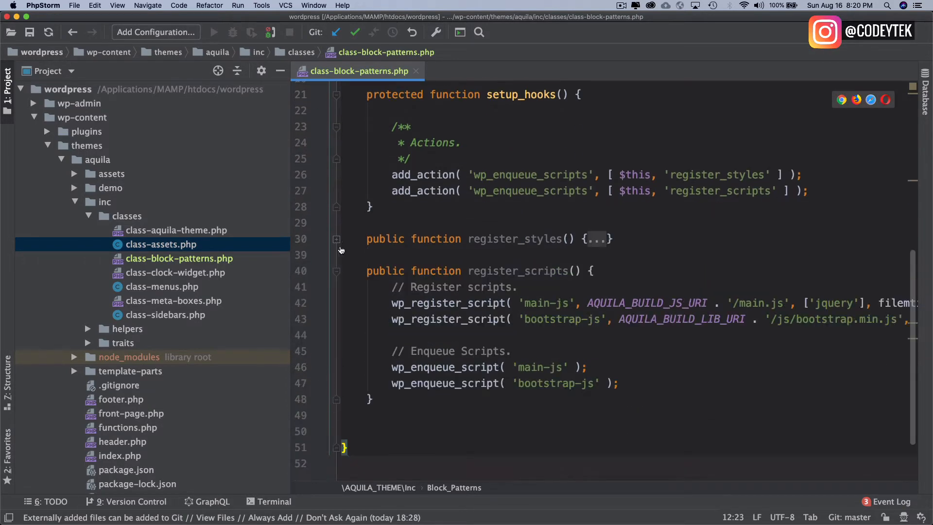
pyautogui.click(339, 271)
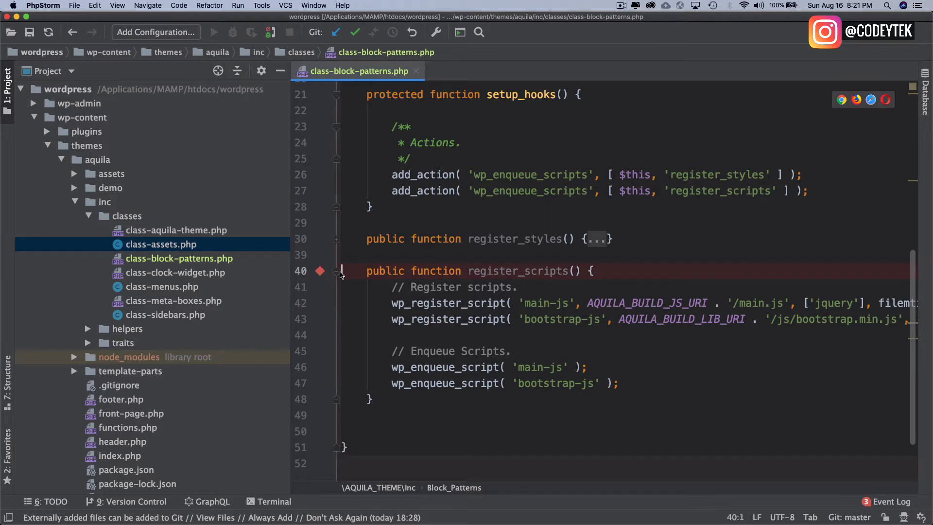
pyautogui.click(337, 271)
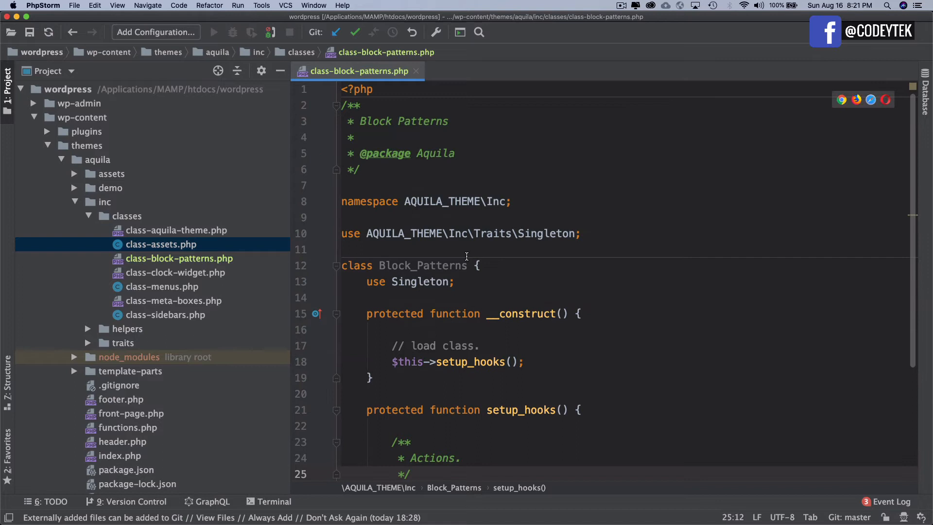
pyautogui.doubleClick(421, 265)
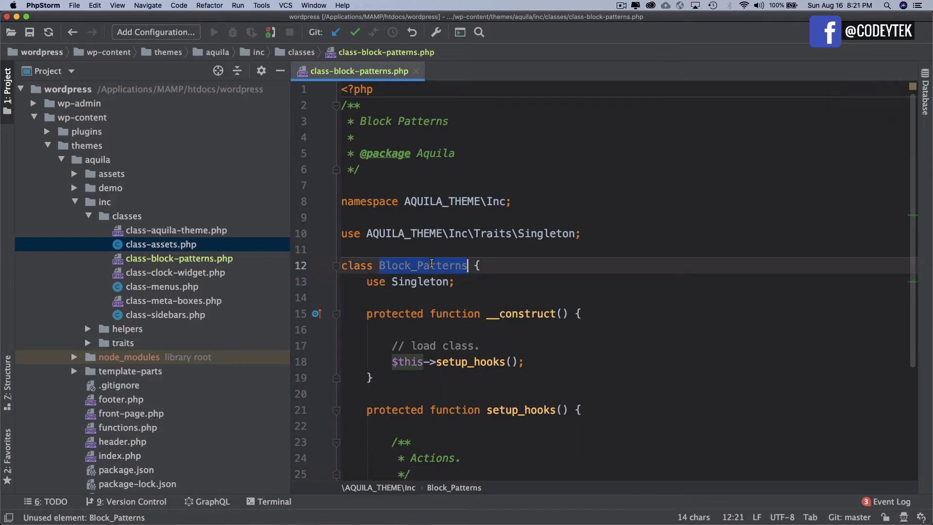
pyautogui.scroll(-3)
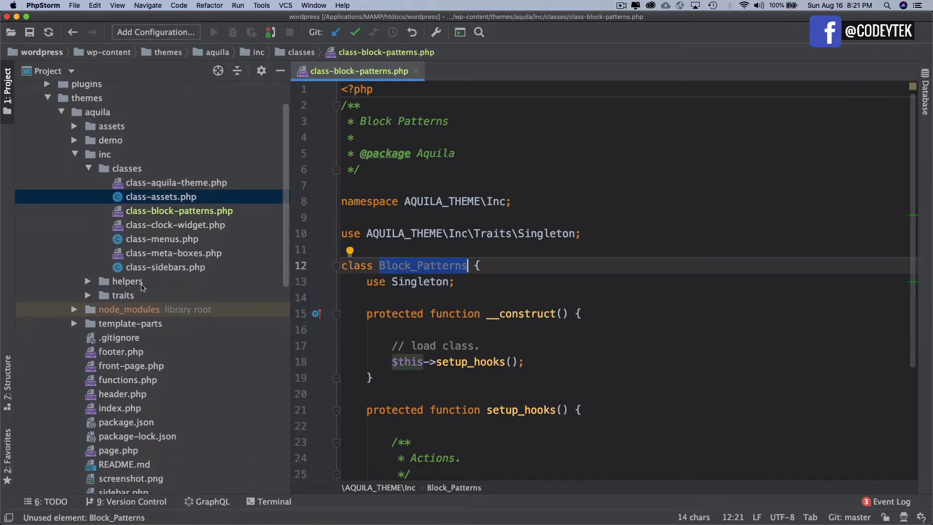
# Add Block_Patterns::get_instance(); to the theme constructor in class-aquila-theme.php
pyautogui.click(127, 281)
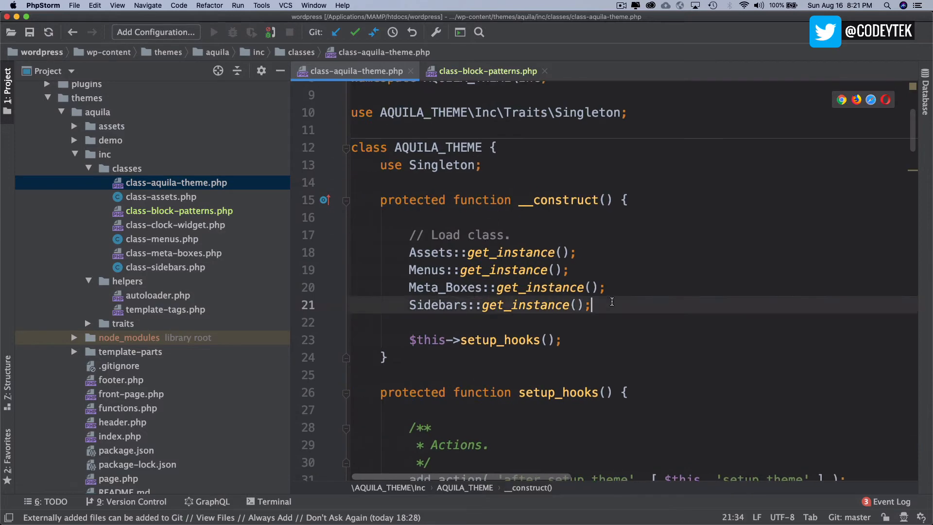
pyautogui.write('Blo')
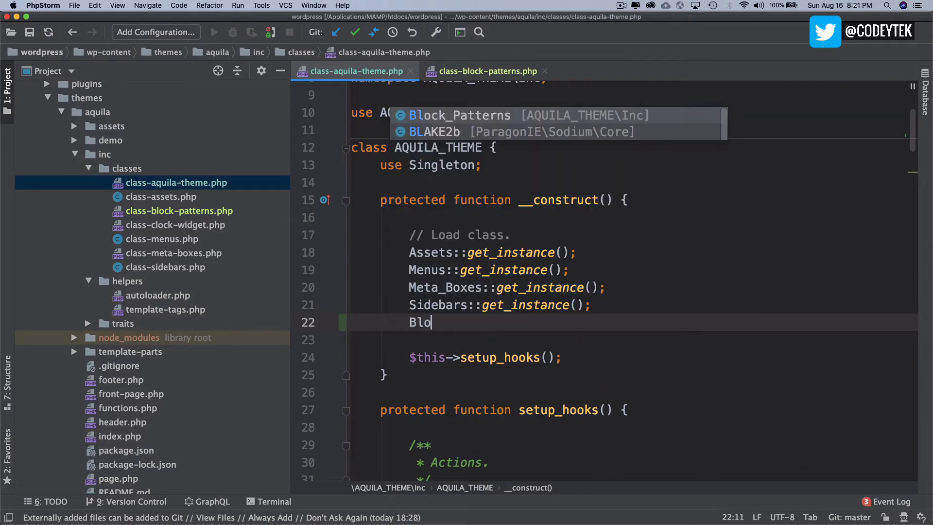
pyautogui.write('ck_Patterns::')
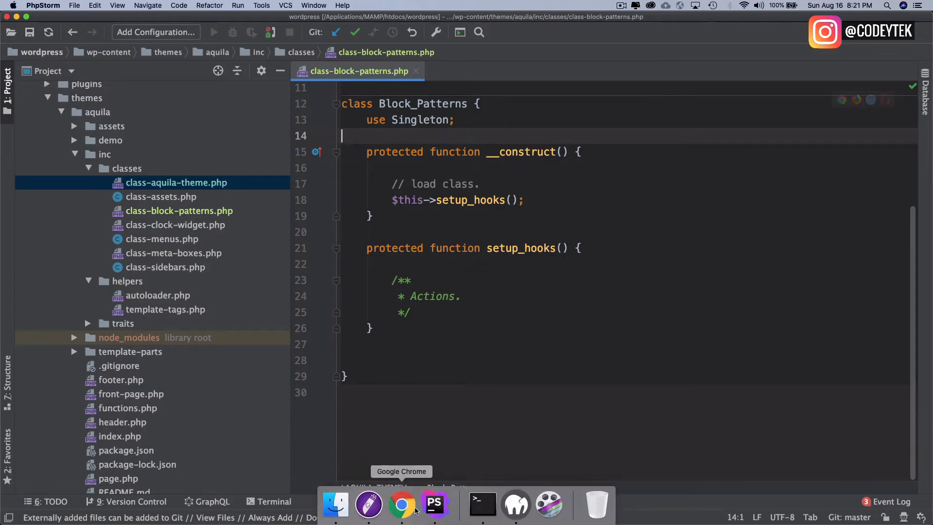
pyautogui.click(402, 506)
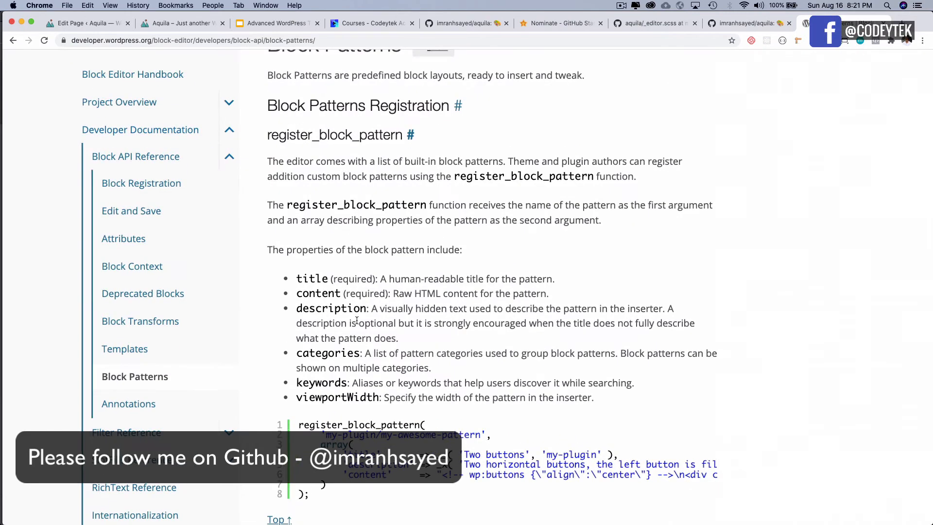
pyautogui.scroll(-3)
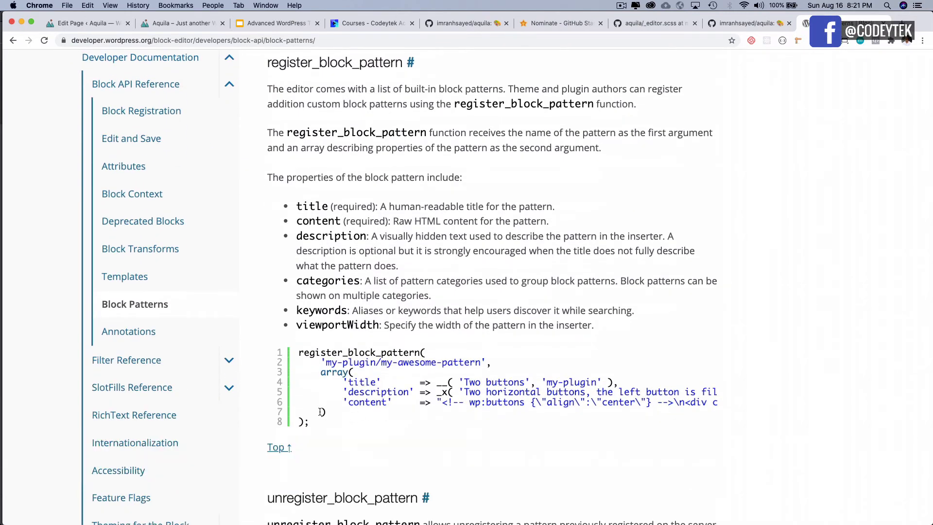
pyautogui.moveTo(299, 352); pyautogui.dragTo(308, 422)
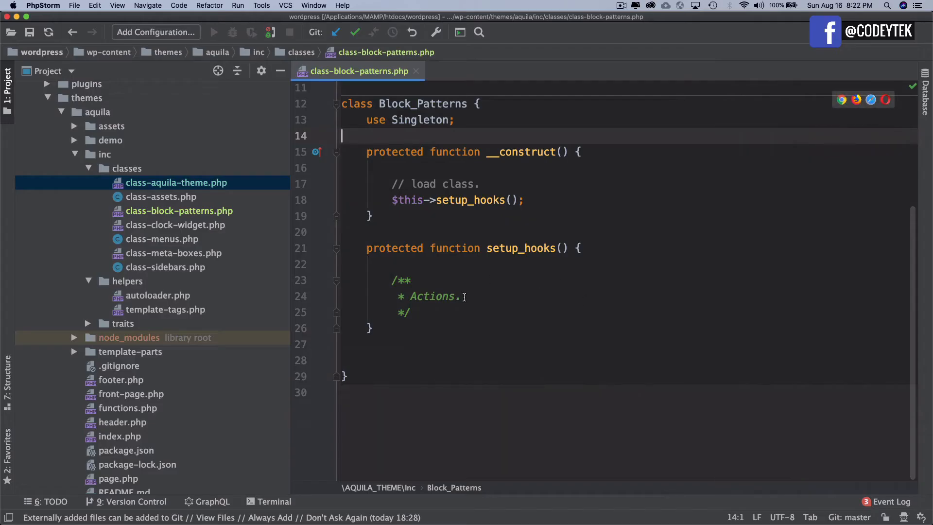
# Hook register_block_patterns onto 'init' via add_action in setup_hooks
pyautogui.write('add_action();')
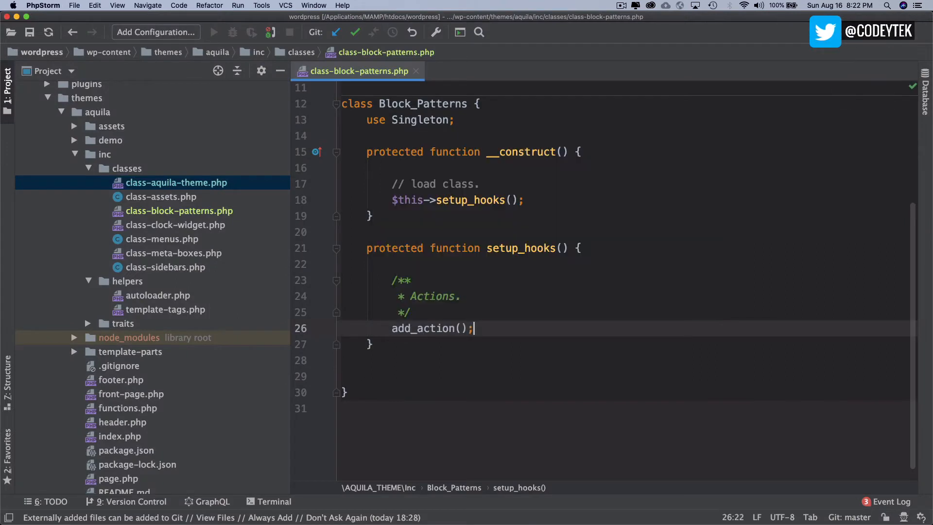
pyautogui.write("'wp_enqueue_scripts', [ $this, 'register_styles' ]")
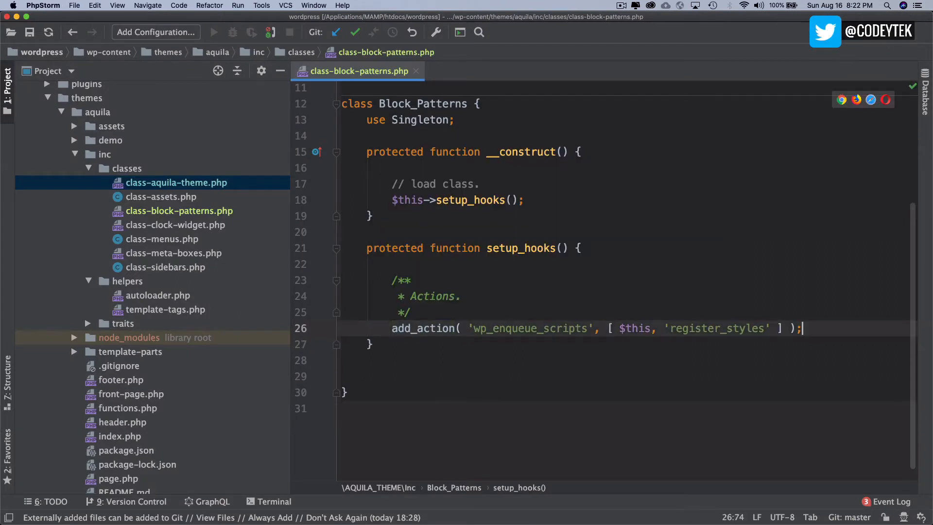
pyautogui.doubleClick(531, 327)
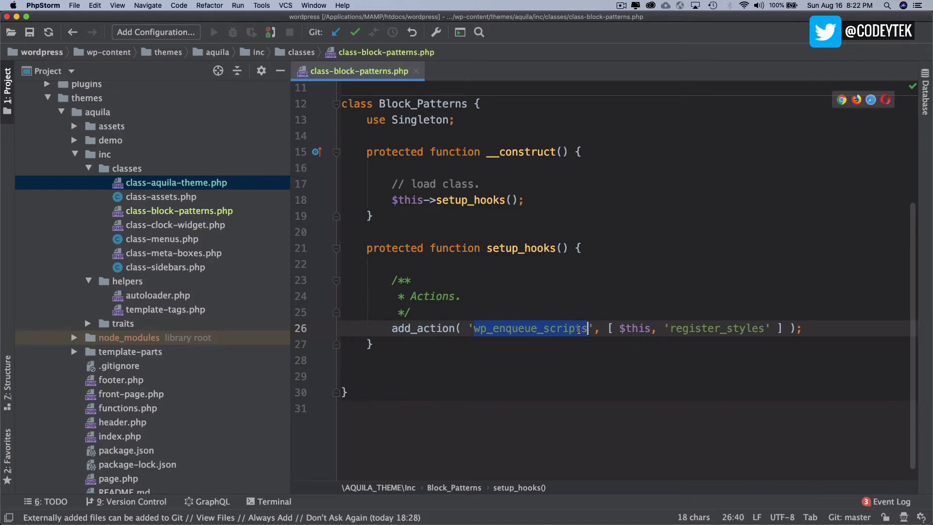
pyautogui.write('init')
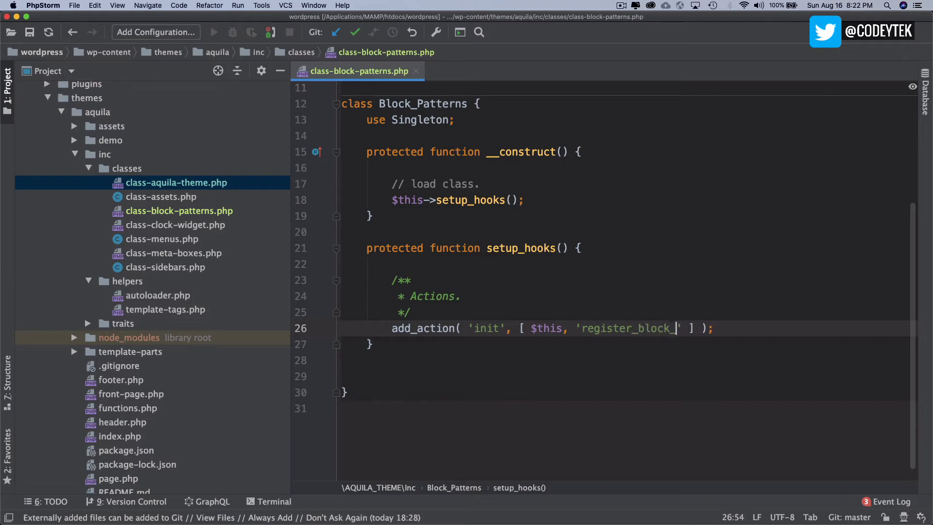
pyautogui.write('patterns')
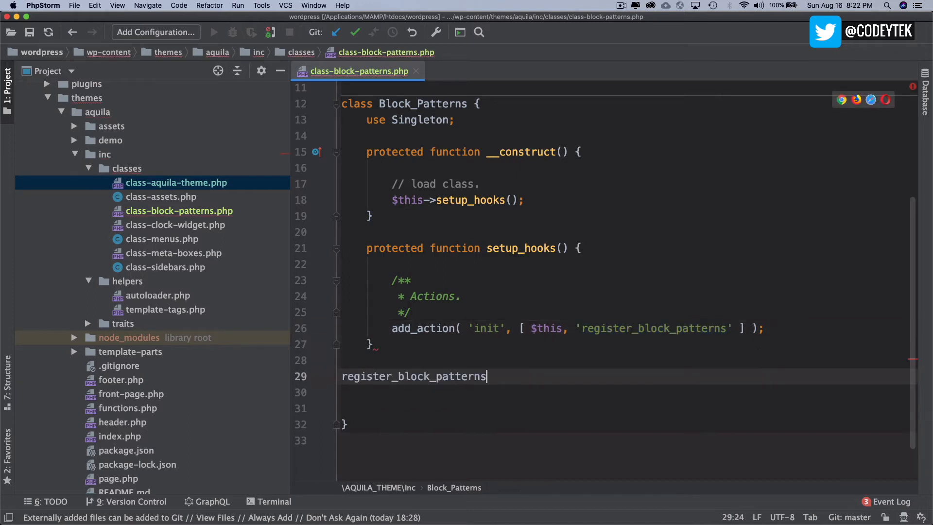
# Add public function register_block_patterns() guarded by function_exists('register_block_pattern')
pyautogui.write('public f')
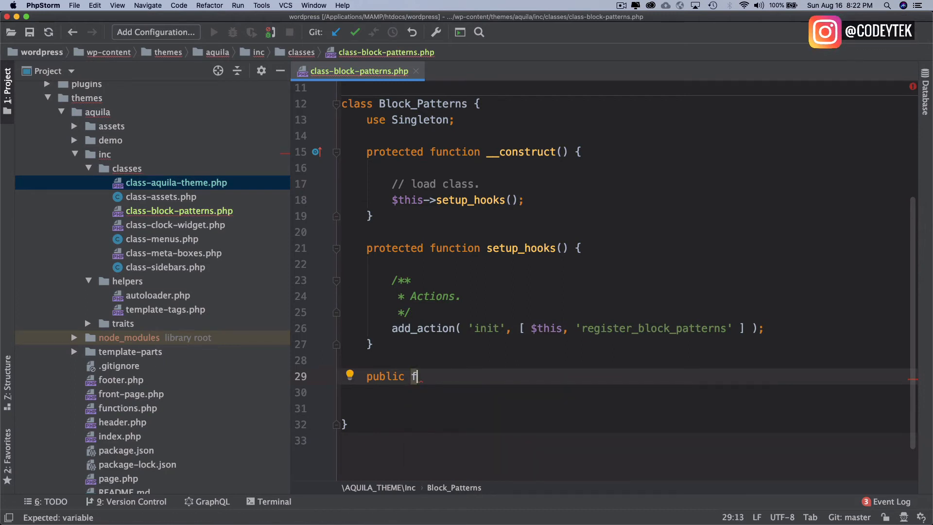
pyautogui.write('unction register_block_patterns() {')
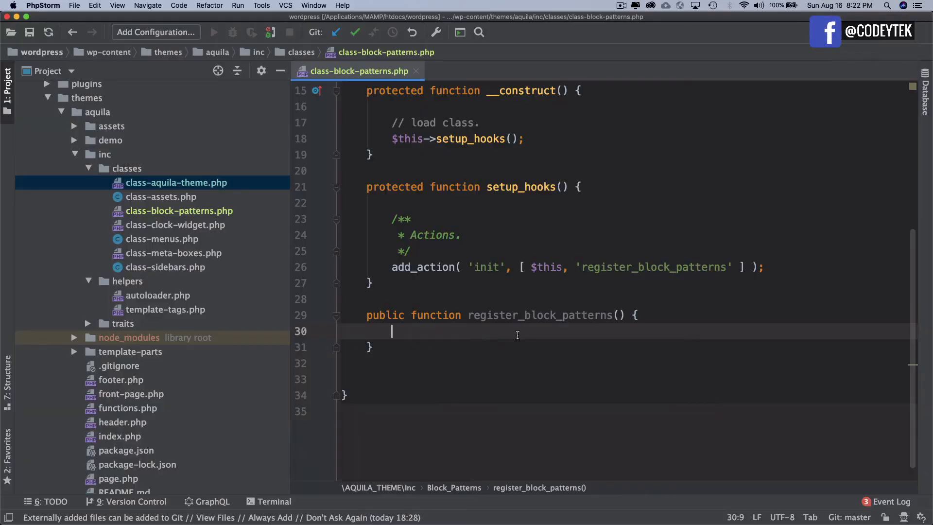
pyautogui.write('if (  ) {')
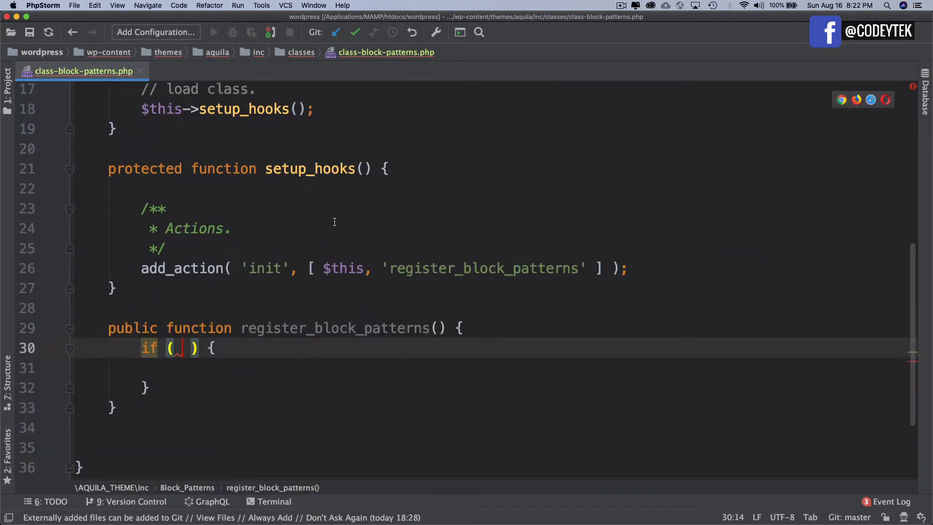
pyautogui.write("function_exists( 'register_block_pattern'")
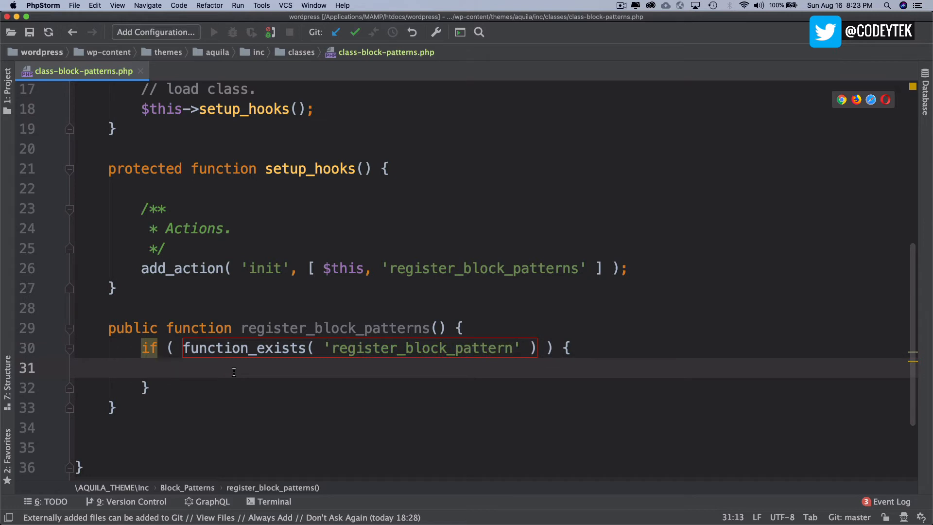
pyautogui.write('register_block_pattern();')
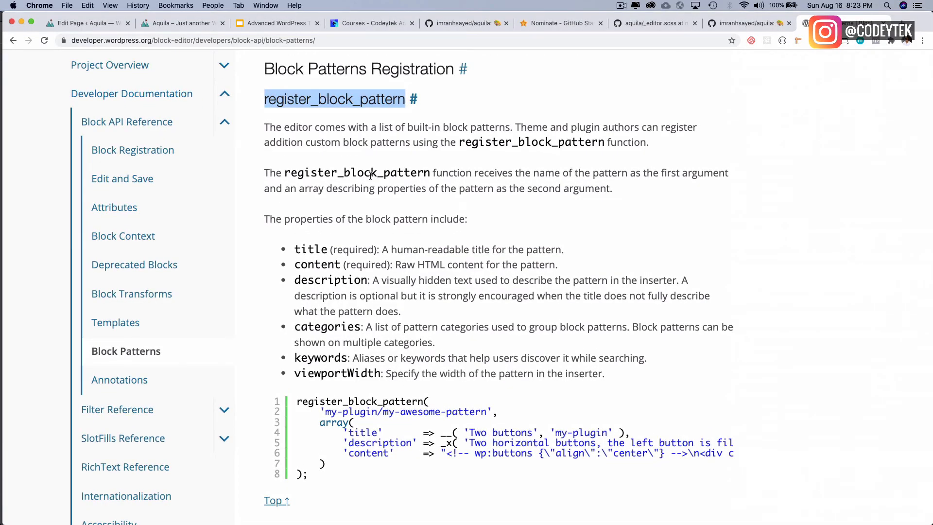
pyautogui.moveTo(482, 411)
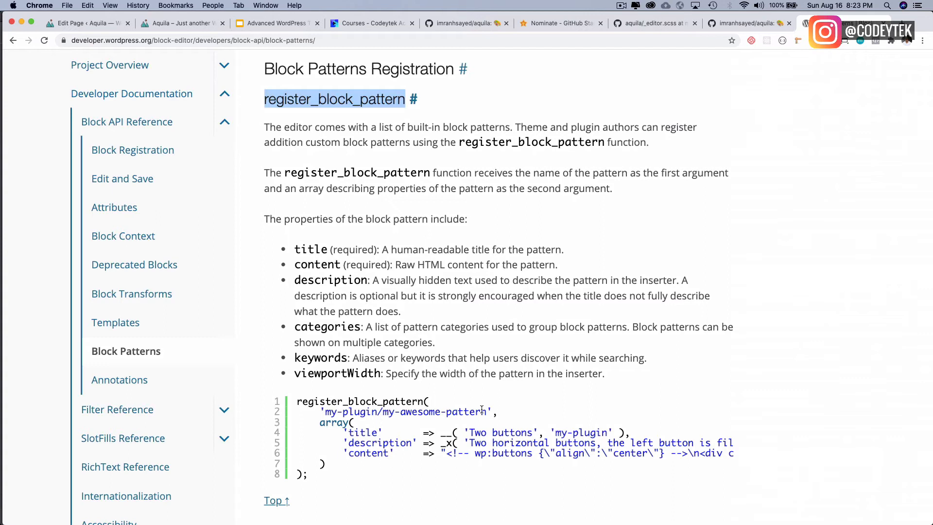
pyautogui.moveTo(428, 411)
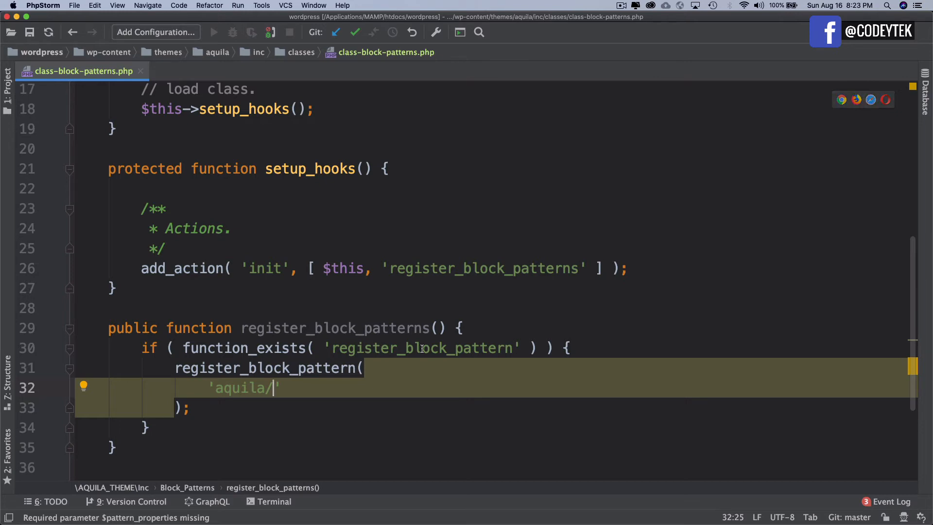
# Call register_block_pattern with 'aquila/cover' as the pattern name
pyautogui.write('cover')
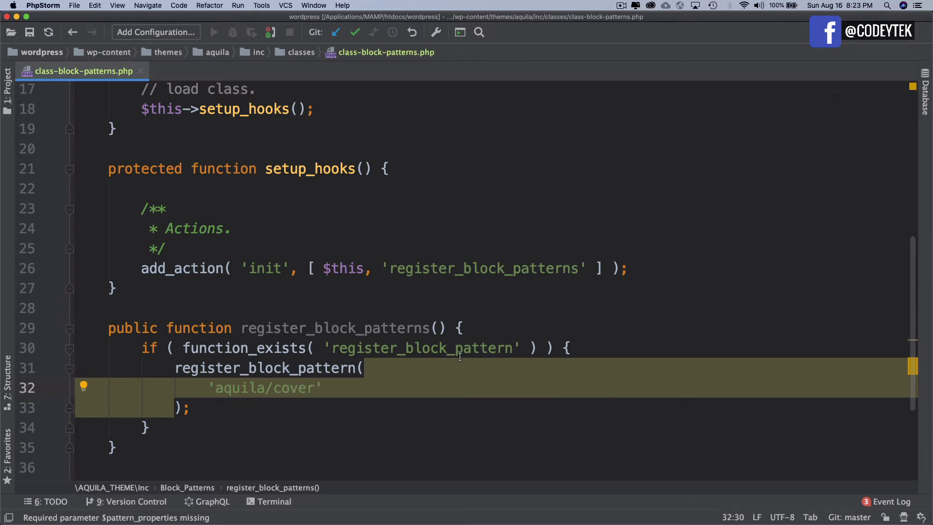
pyautogui.write(',')
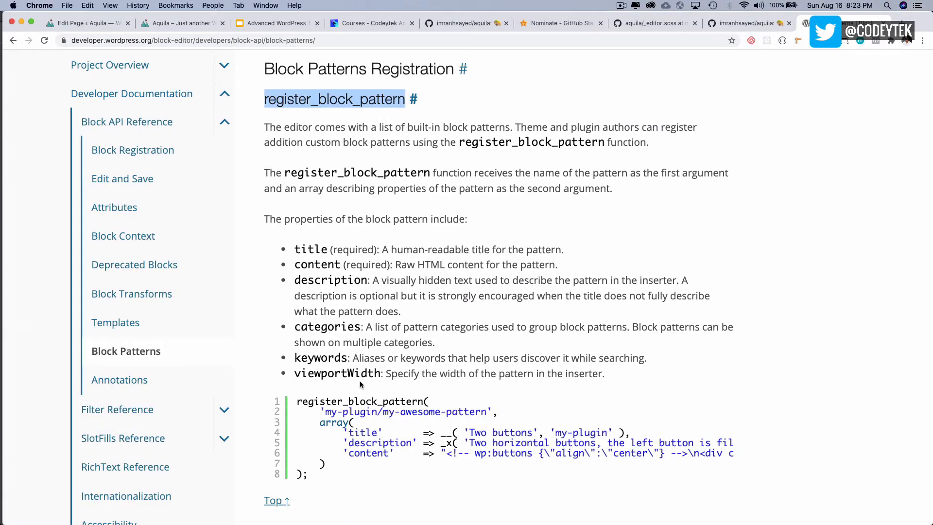
# Set the pattern title to 'Aquila Cover' with the 'aquila' text domain
pyautogui.press('cmd+tab')
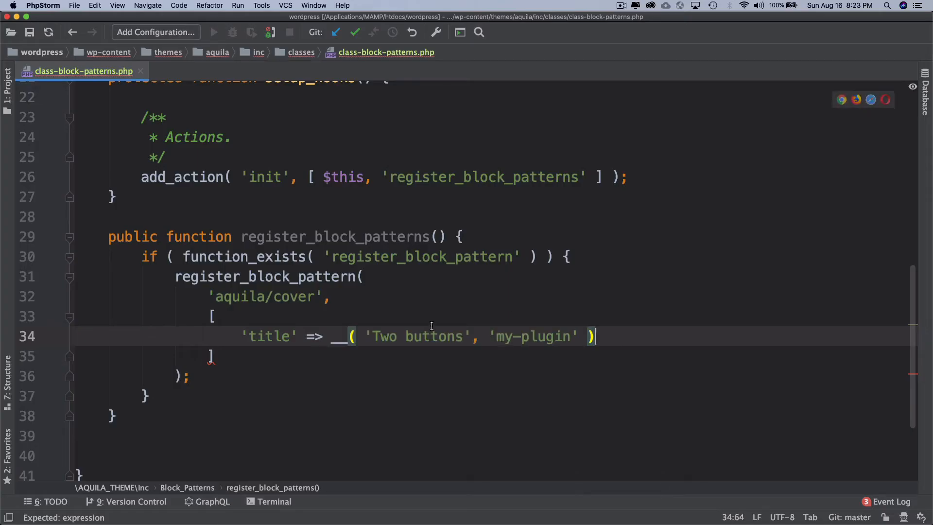
pyautogui.doubleClick(435, 337)
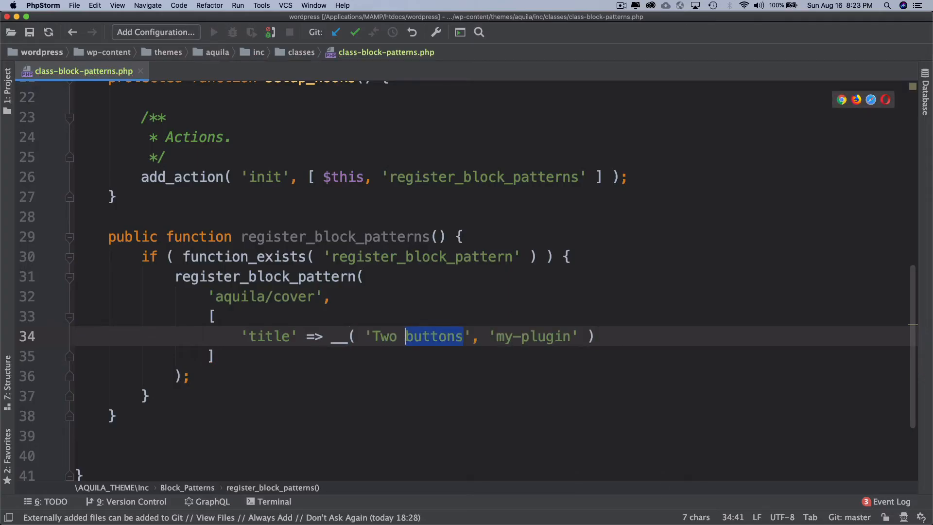
pyautogui.write('Aquila Cover')
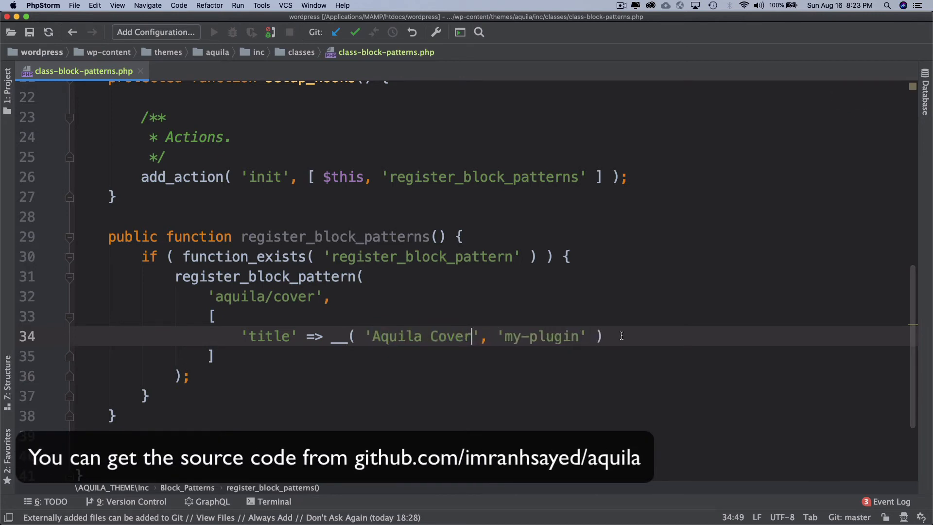
pyautogui.doubleClick(540, 336)
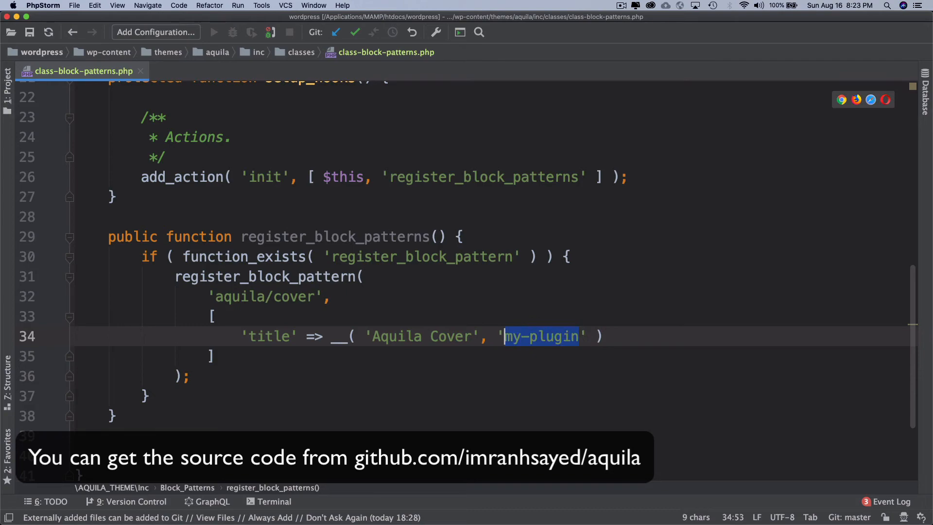
pyautogui.write('aquila')
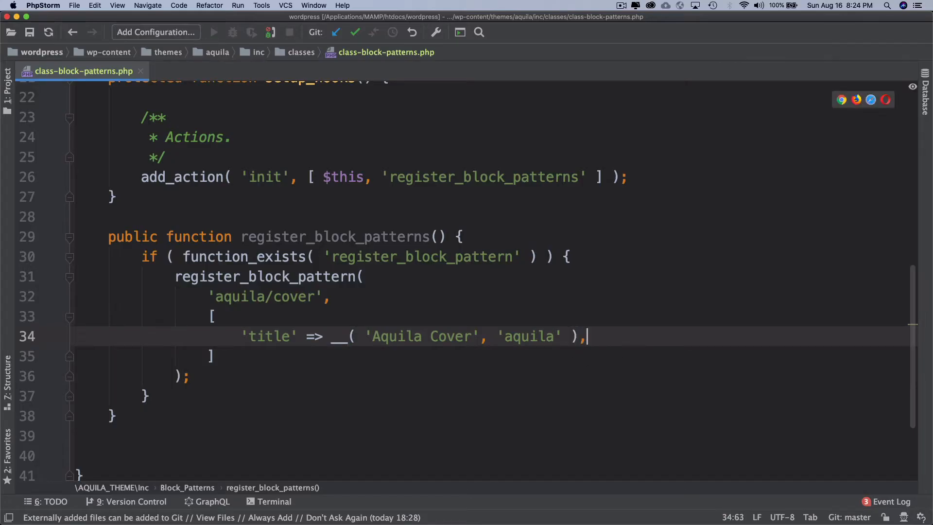
# Add the description 'Aquila Cover Block with image and text', then check the content property in the docs
pyautogui.write("'description'")
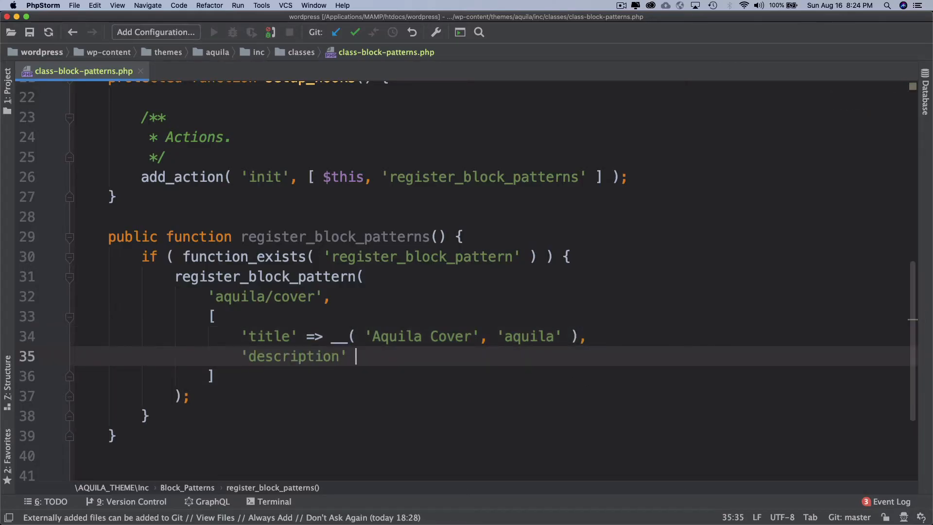
pyautogui.write('=>')
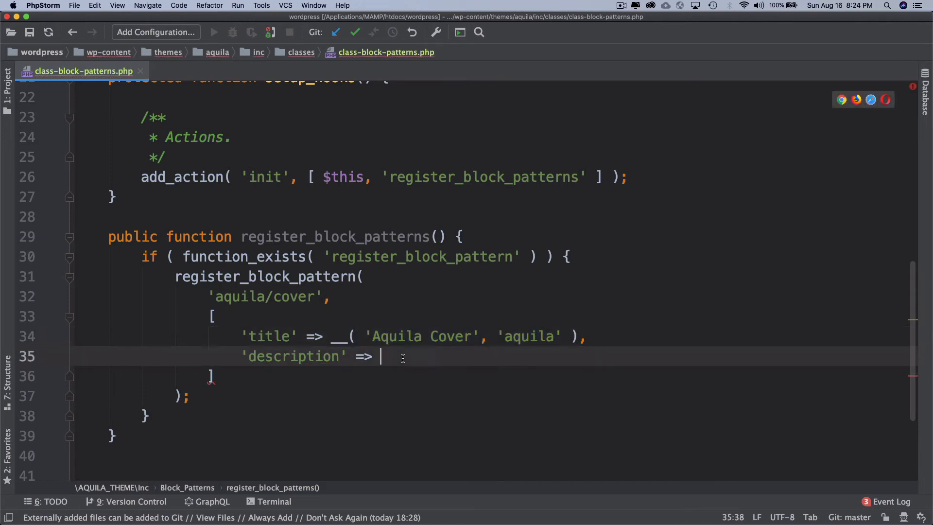
pyautogui.write("__( 'Aquila Cover', 'aquila' ),")
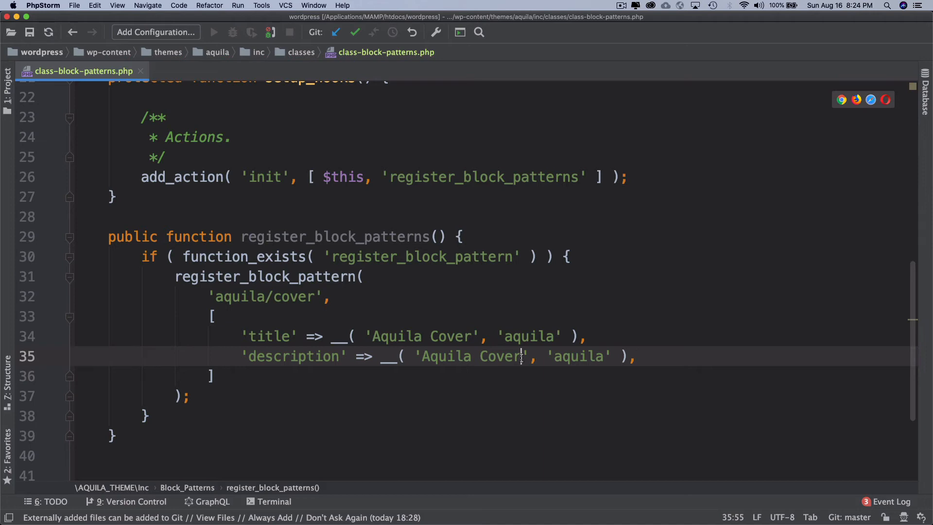
pyautogui.write('" "')
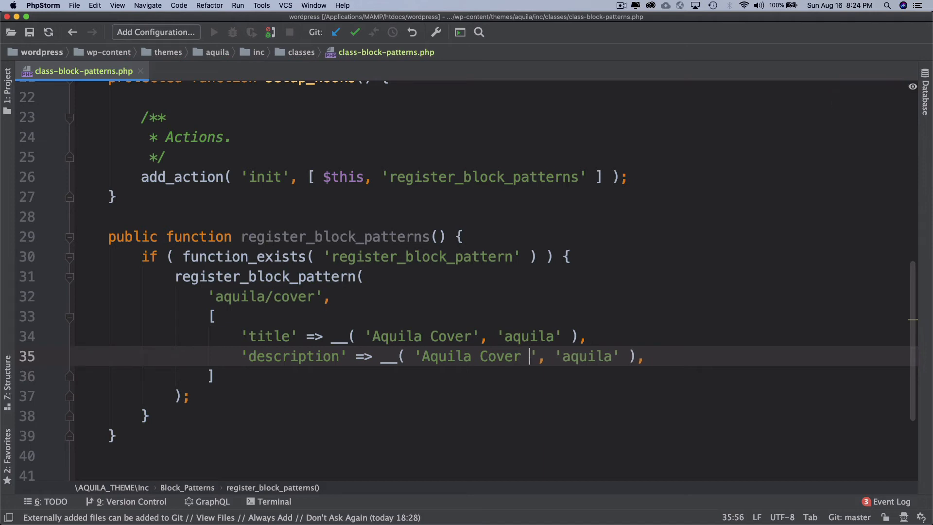
pyautogui.write('Block with')
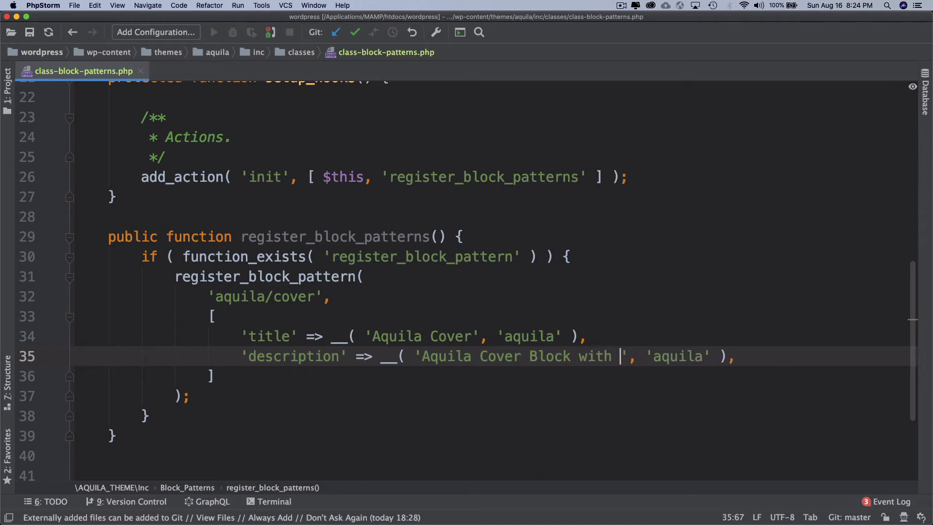
pyautogui.write('image and')
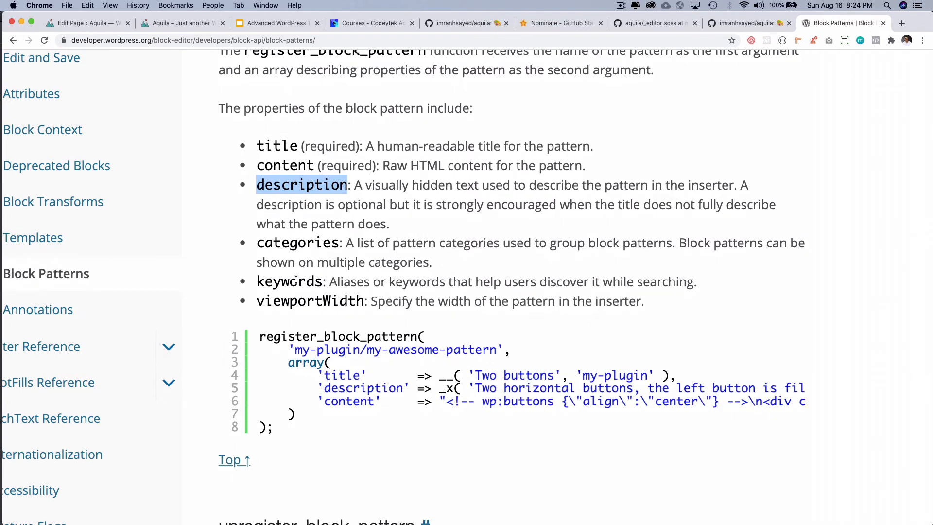
pyautogui.doubleClick(284, 165)
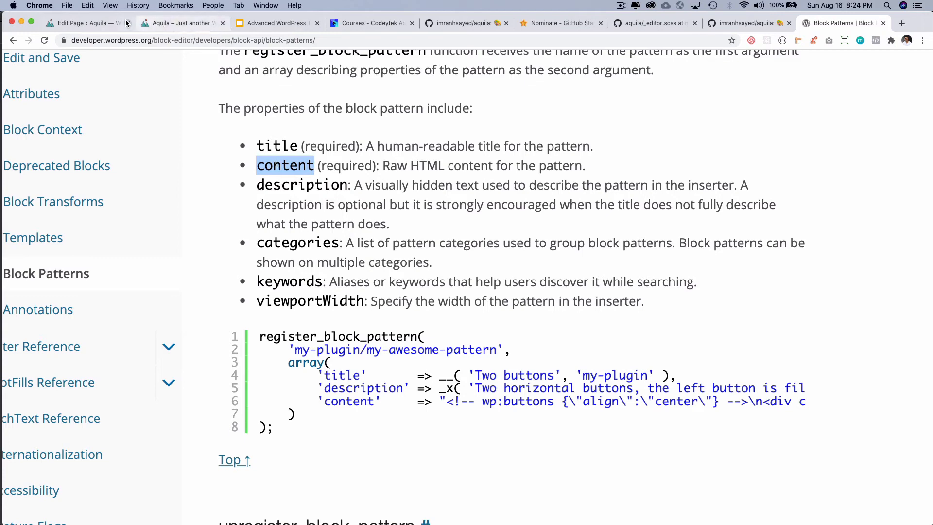
pyautogui.click(83, 22)
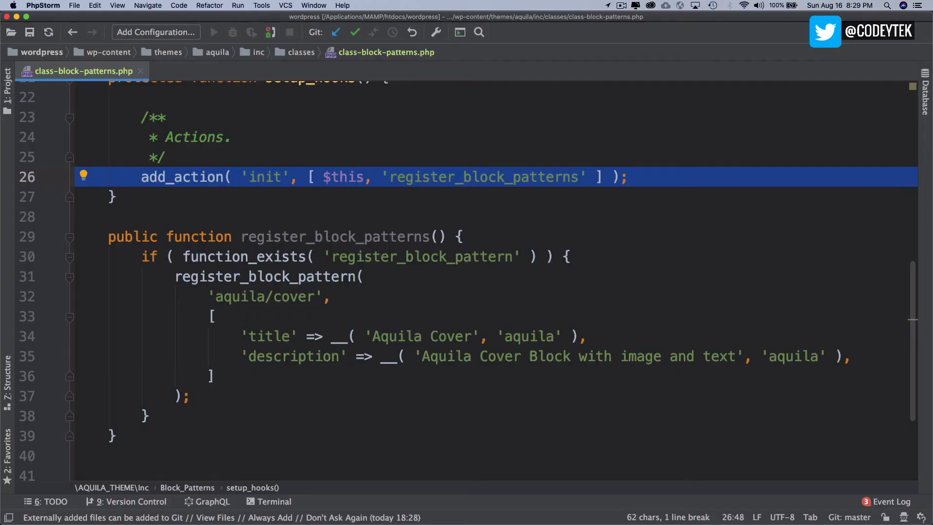
# Insert a Cover block using the night river photo from the Media Library
pyautogui.press('cmd+/')
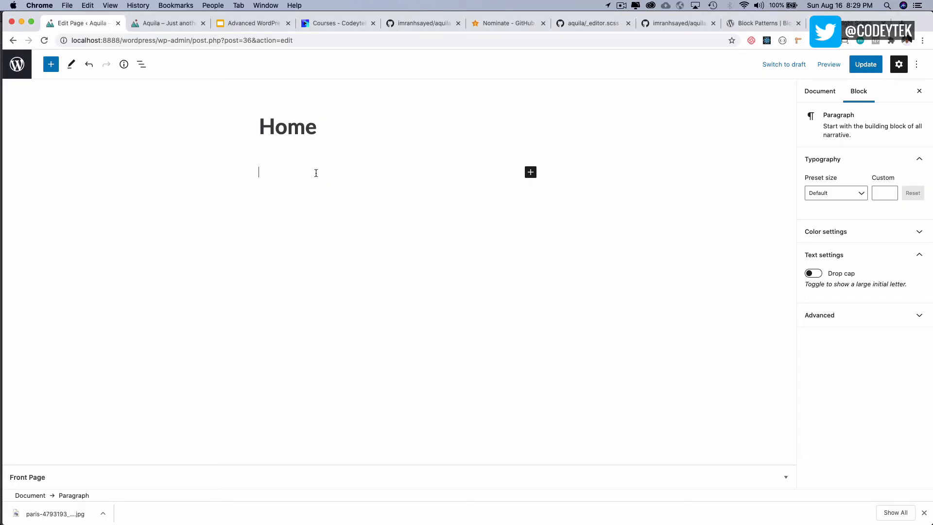
pyautogui.write('/cov')
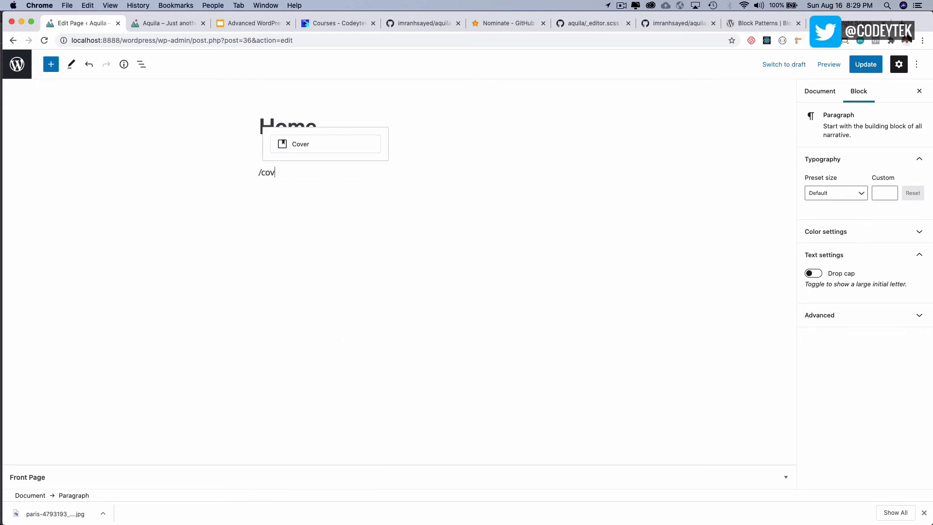
pyautogui.click(300, 143)
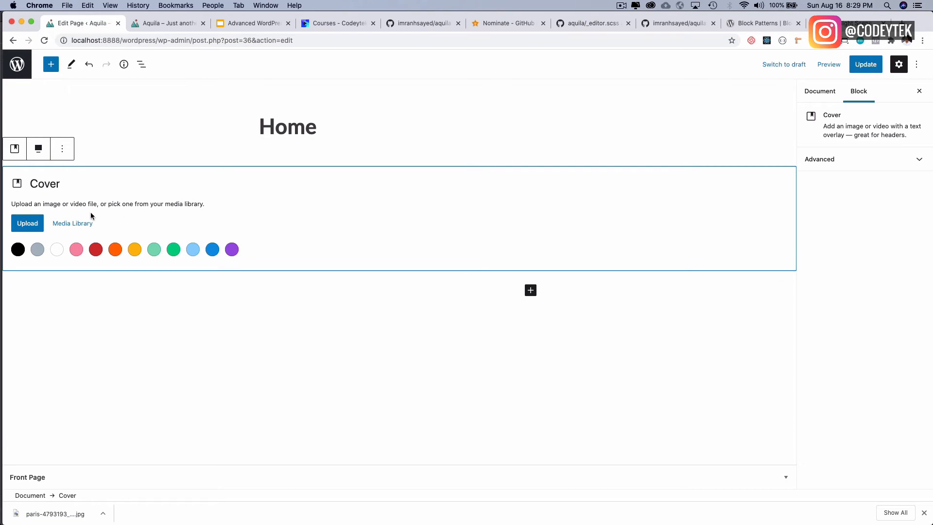
pyautogui.click(72, 224)
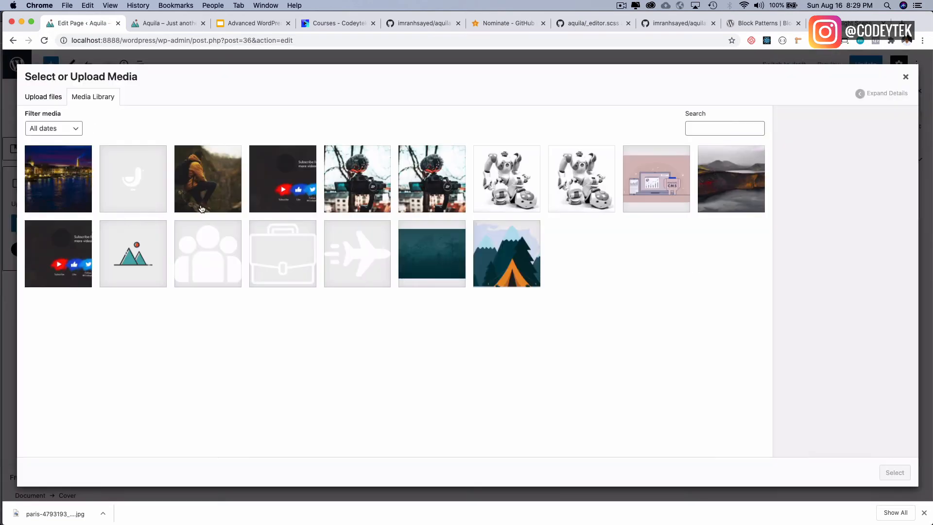
pyautogui.click(57, 178)
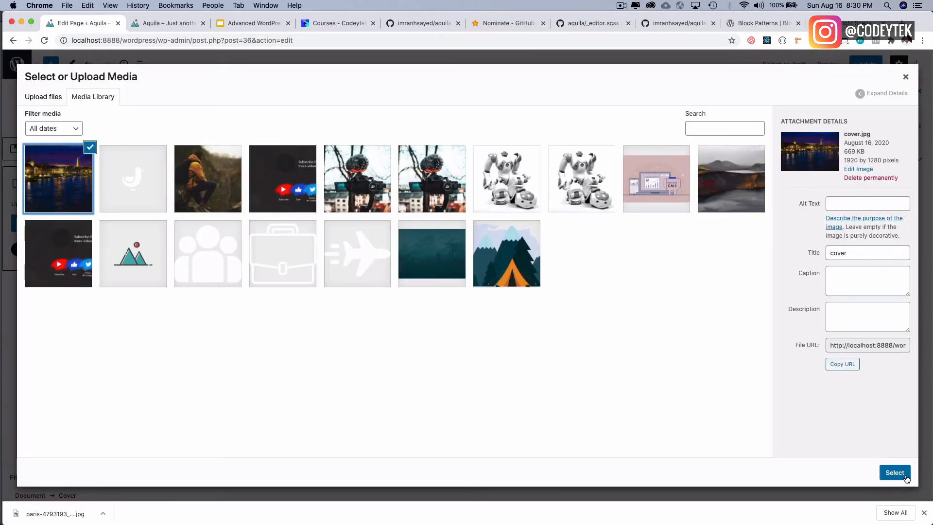
pyautogui.click(895, 473)
pyautogui.write('/')
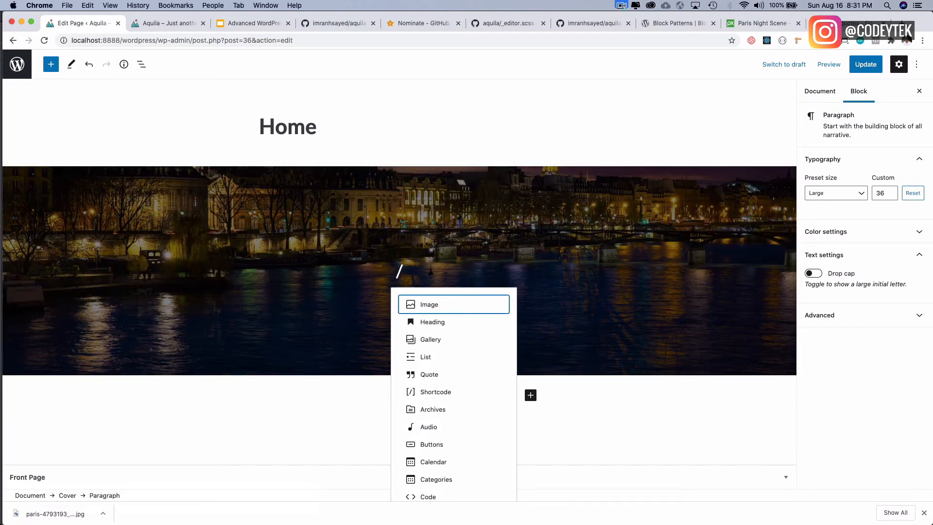
# Add a centred H1 heading inside the cover
pyautogui.click(431, 322)
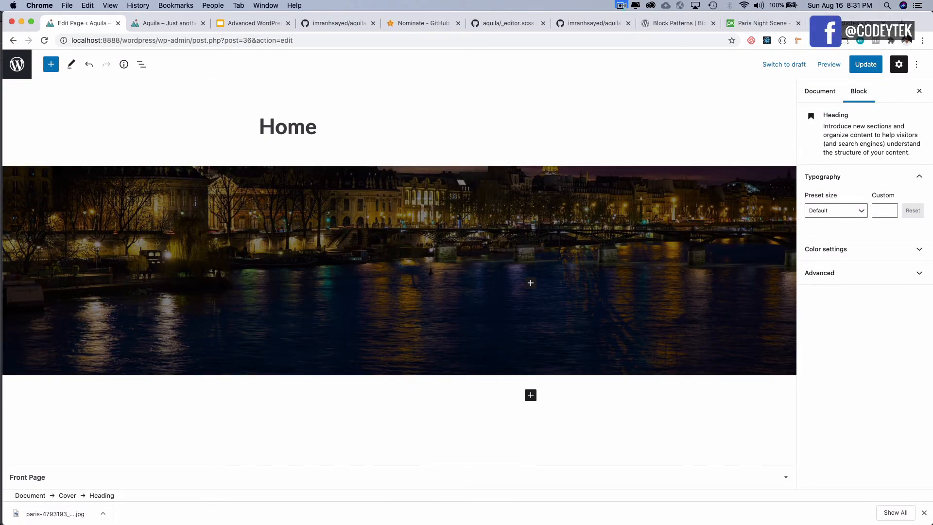
pyautogui.click(288, 127)
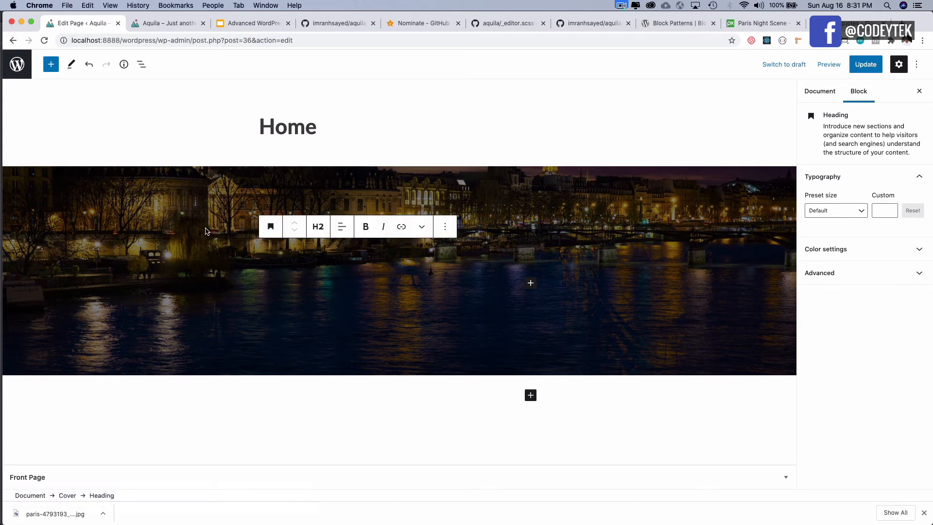
pyautogui.click(318, 227)
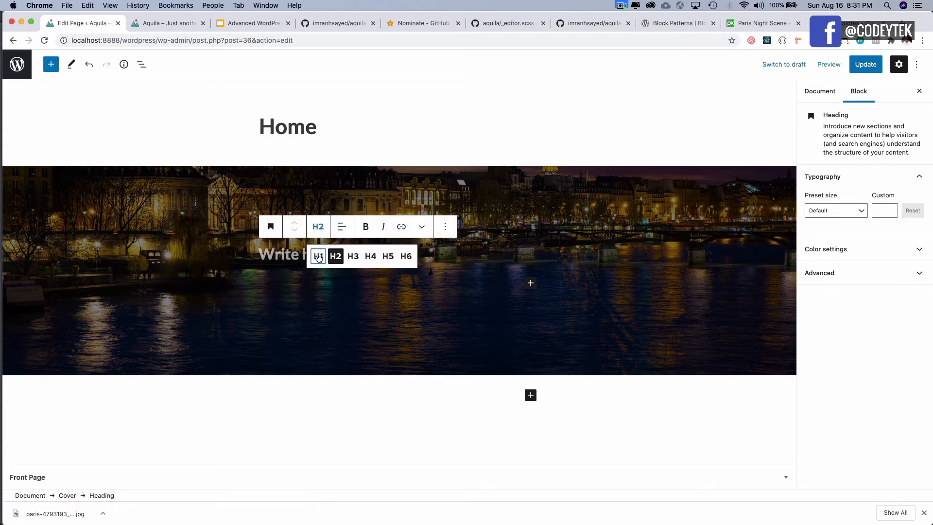
pyautogui.click(317, 256)
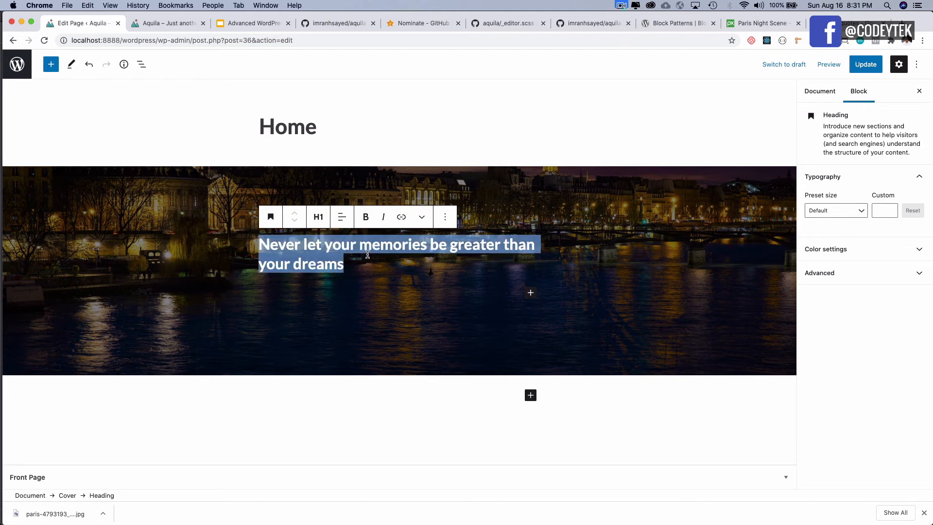
pyautogui.click(366, 217)
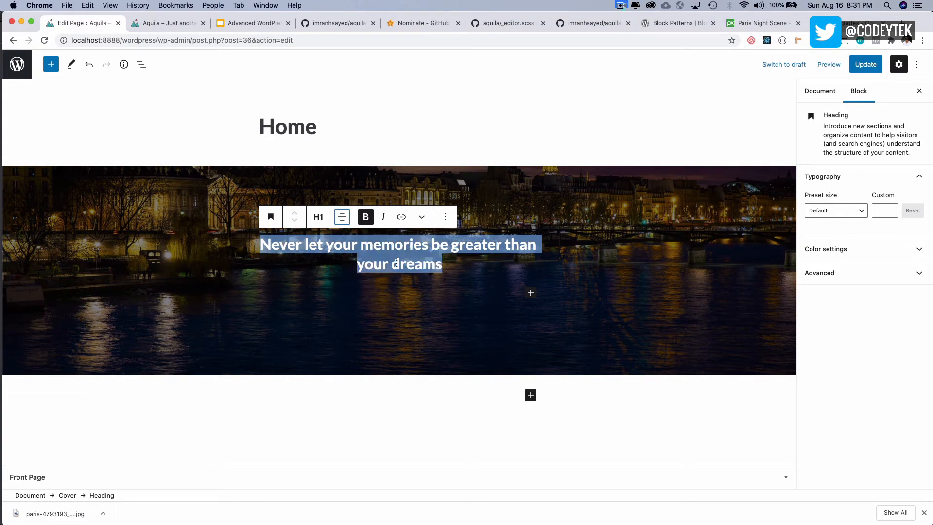
# Add a centred paragraph beneath and colour its text cyan bluish gray
pyautogui.click(476, 269)
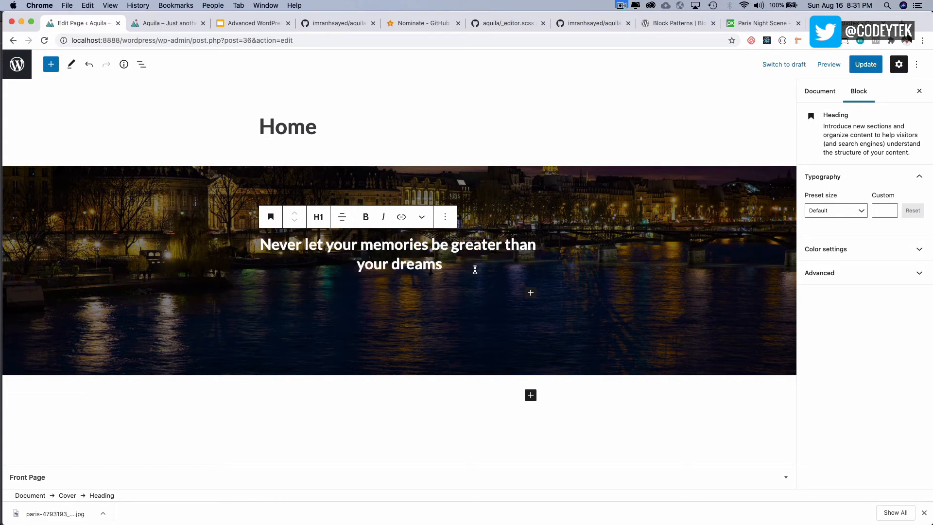
pyautogui.click(166, 23)
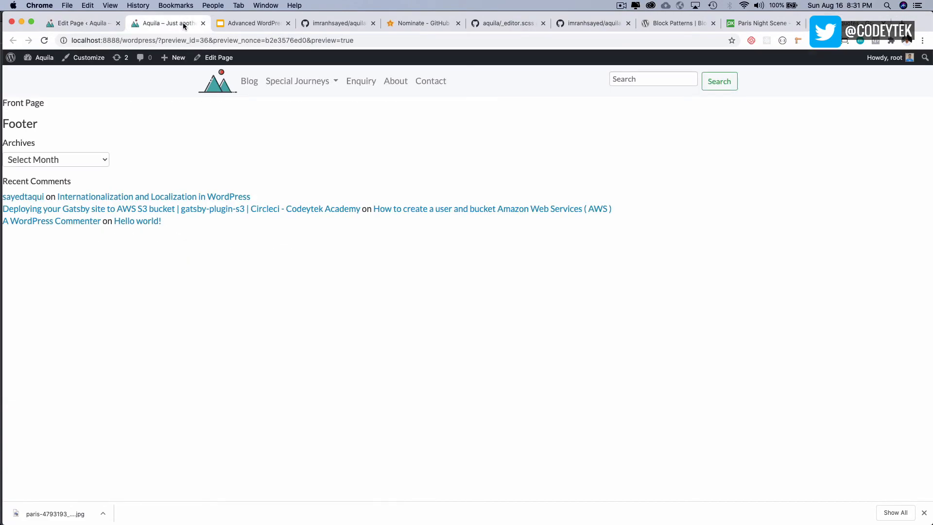
pyautogui.click(80, 22)
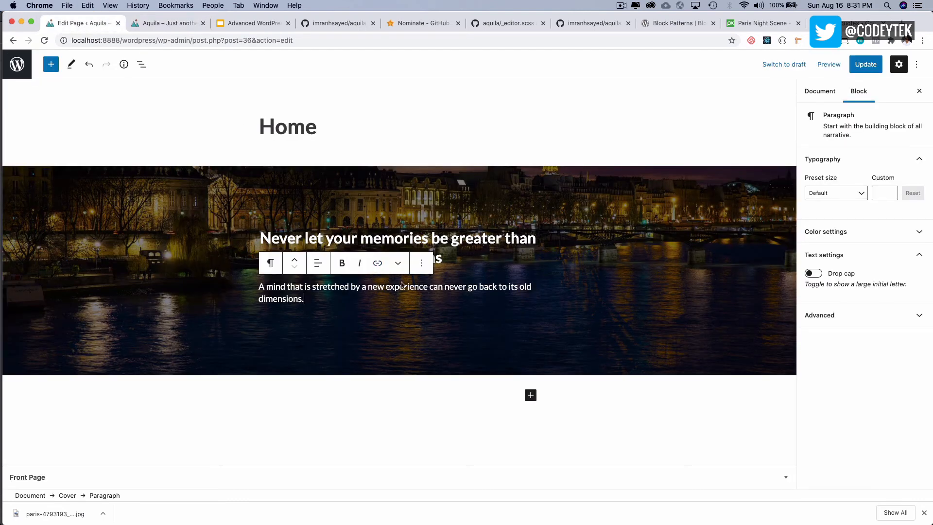
pyautogui.click(318, 263)
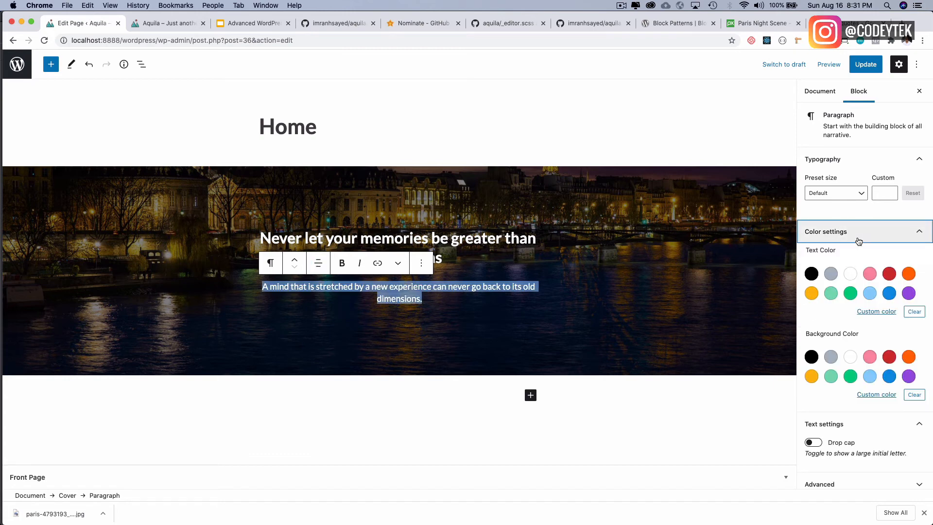
pyautogui.moveTo(831, 274)
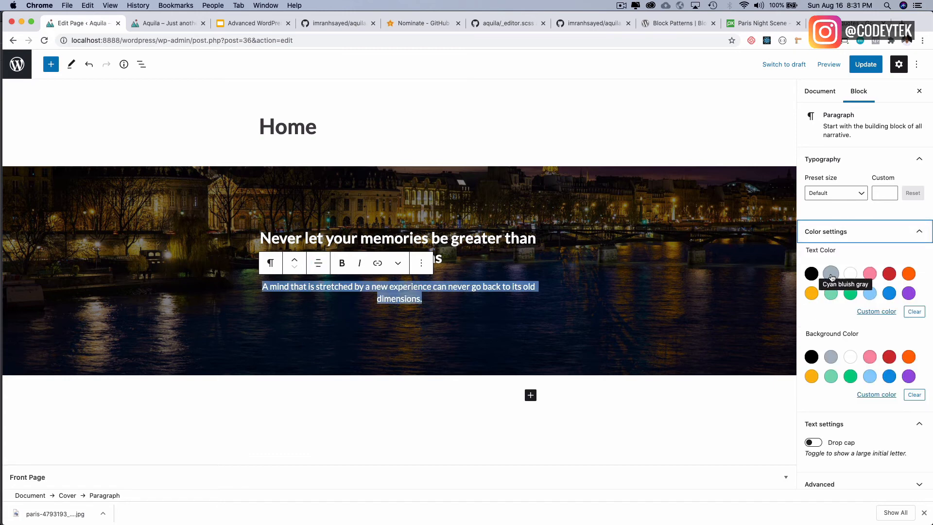
pyautogui.click(831, 273)
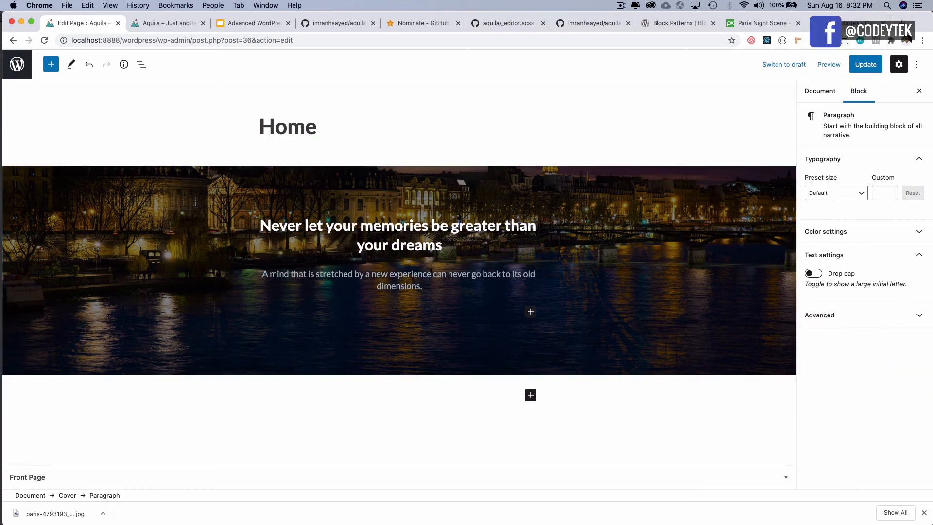
# Insert a button labelled 'Blogs' beneath the paragraph
pyautogui.write('/bu')
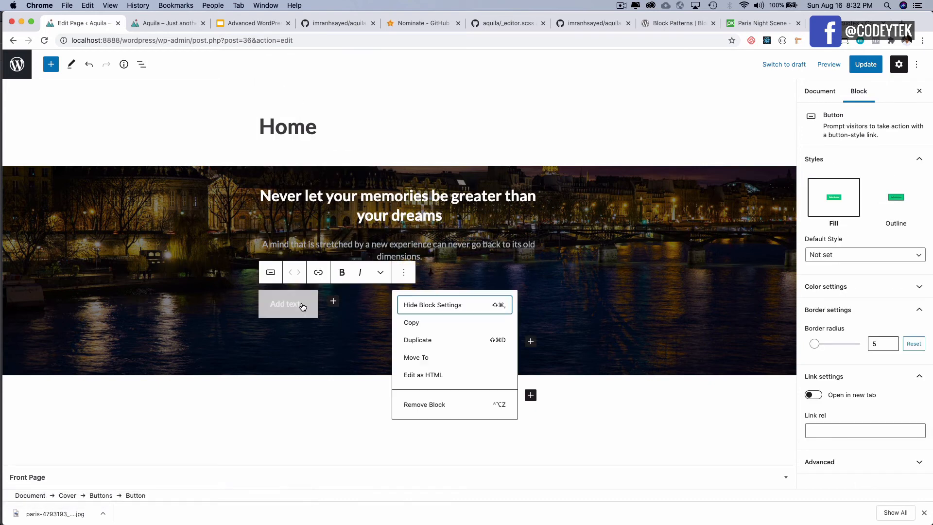
pyautogui.moveTo(411, 321)
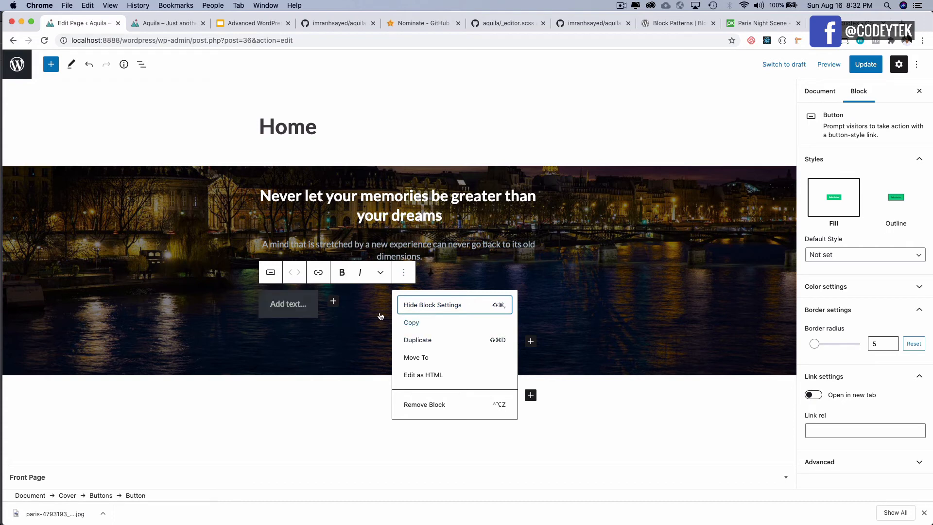
pyautogui.click(895, 198)
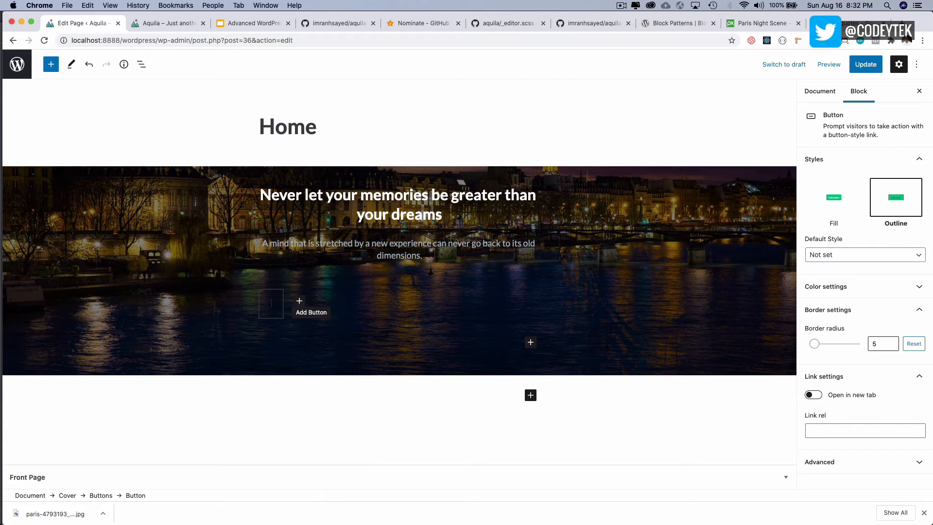
pyautogui.write('Blogs')
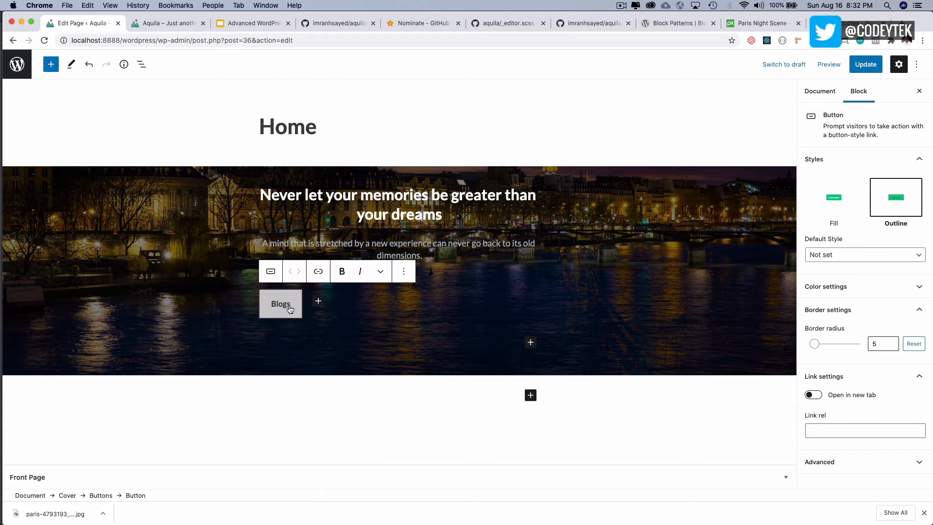
pyautogui.moveTo(403, 271)
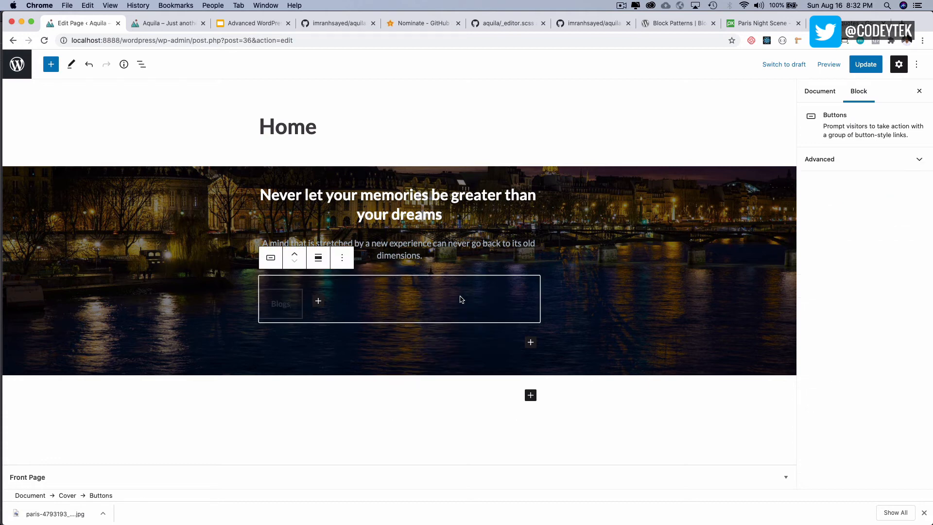
# Give the Blogs button the Outline style with light gray text
pyautogui.click(318, 257)
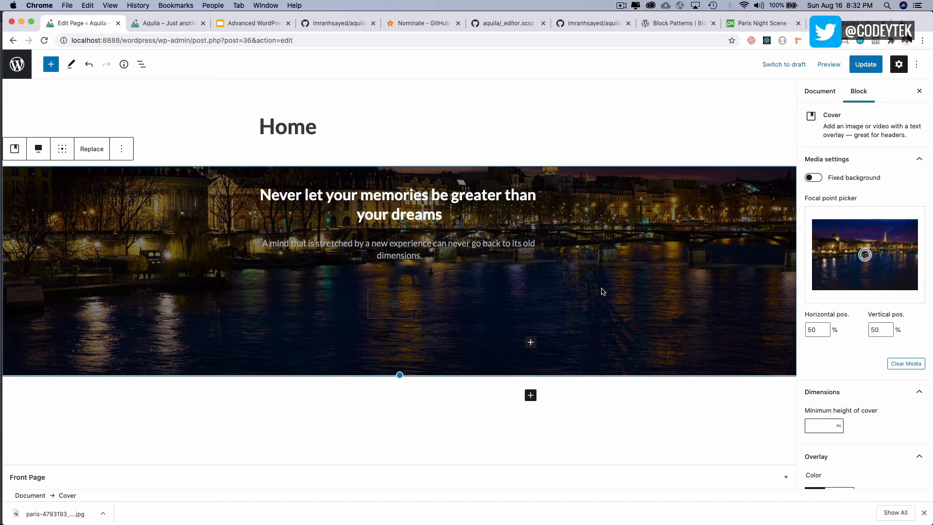
pyautogui.click(390, 304)
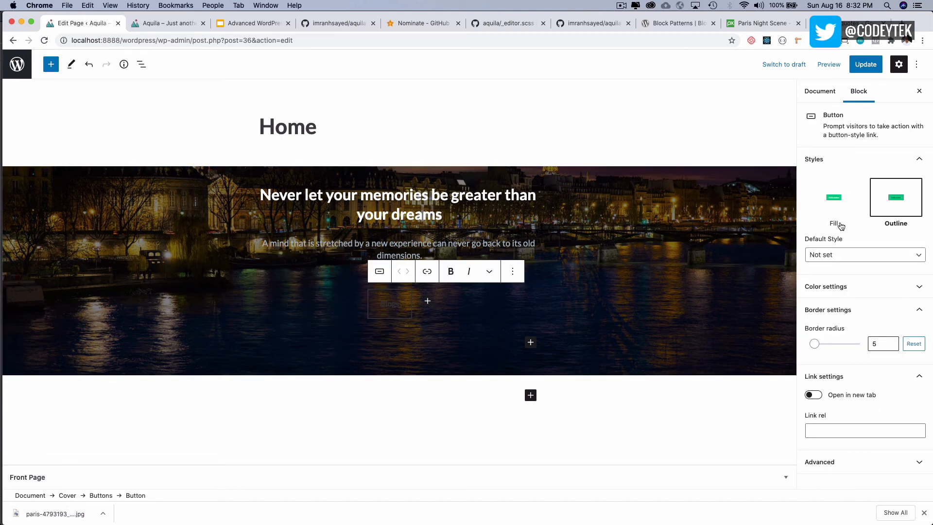
pyautogui.click(826, 285)
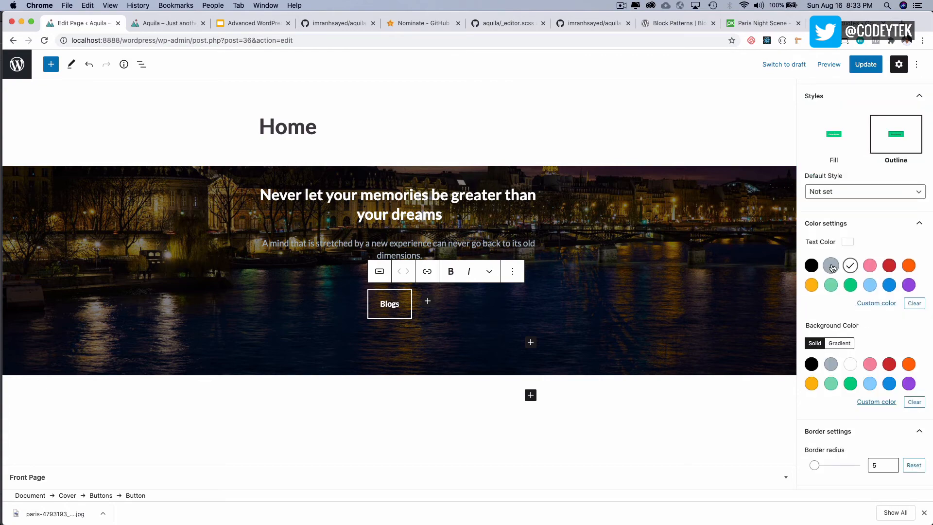
pyautogui.click(831, 266)
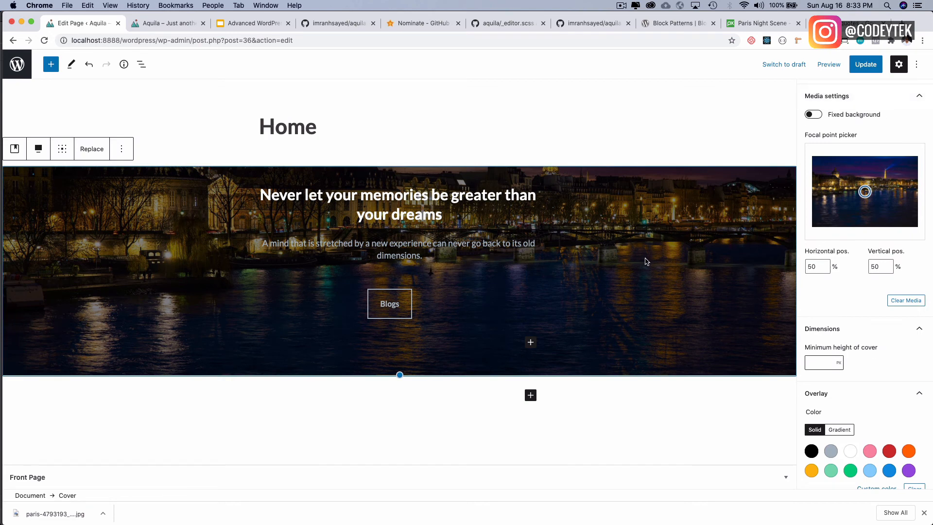
pyautogui.moveTo(916, 64)
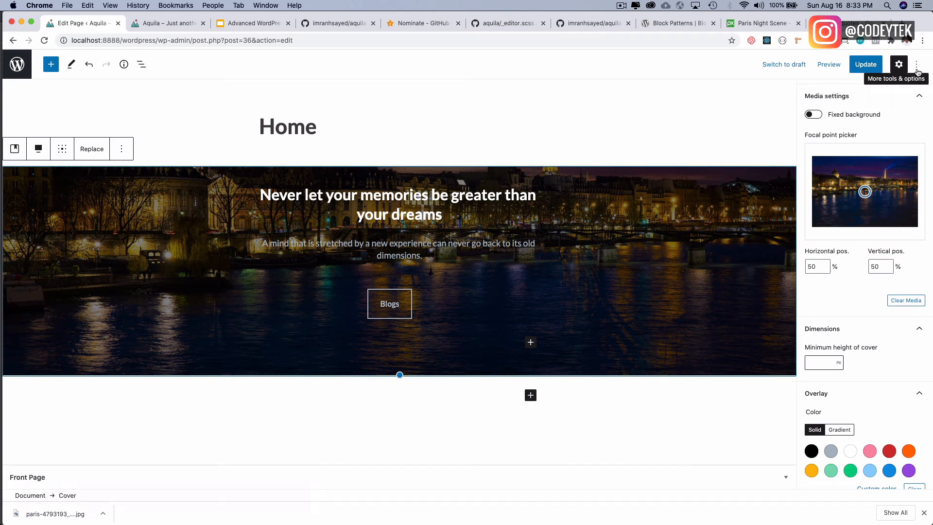
# Switch the editor page to code view and add a 'content' => "" entry for the cover markup
pyautogui.click(917, 64)
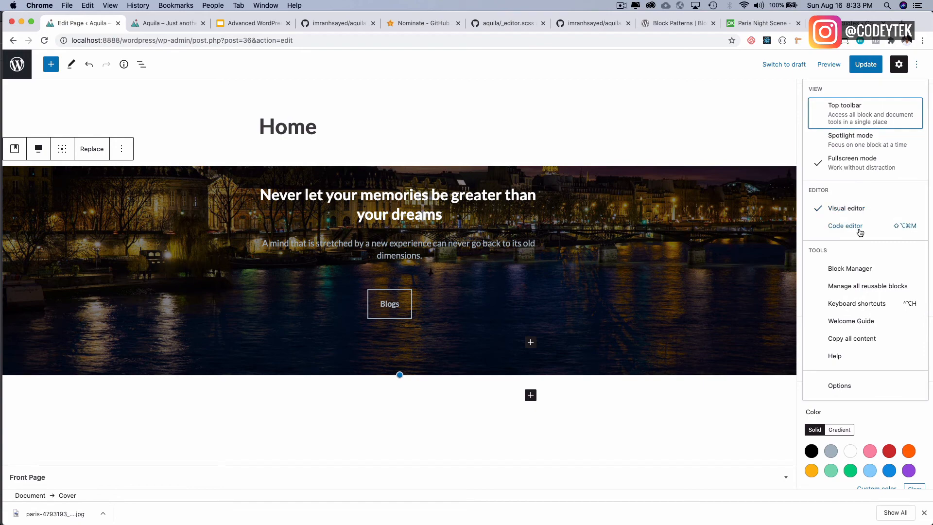
pyautogui.click(845, 226)
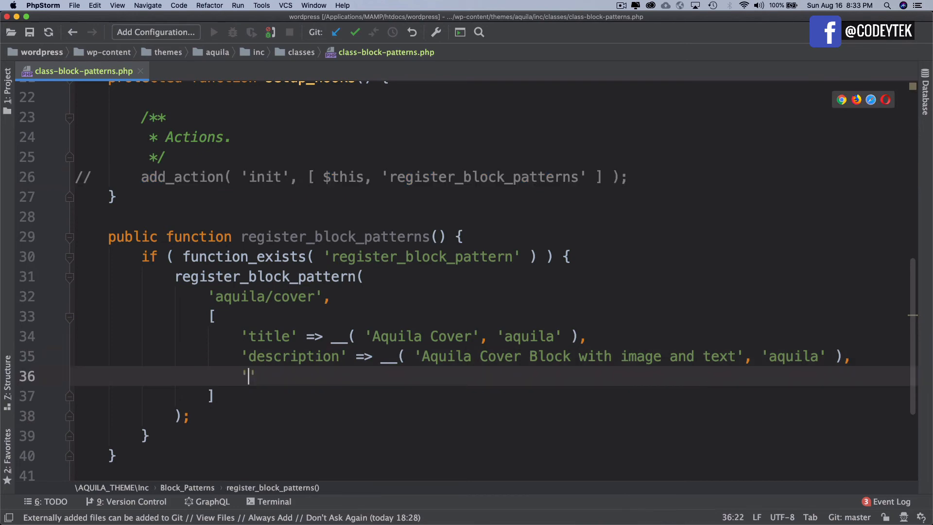
pyautogui.write('content')
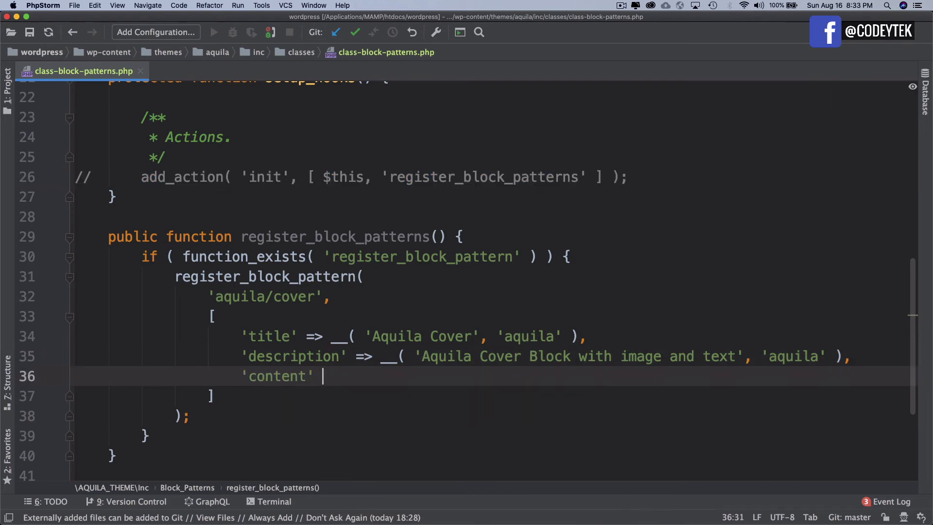
pyautogui.write('=> ""')
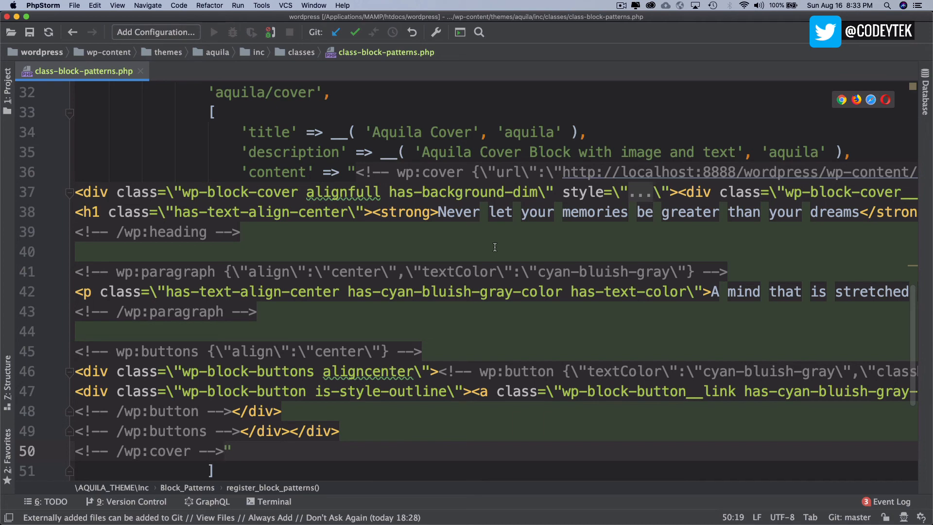
pyautogui.moveTo(333, 508)
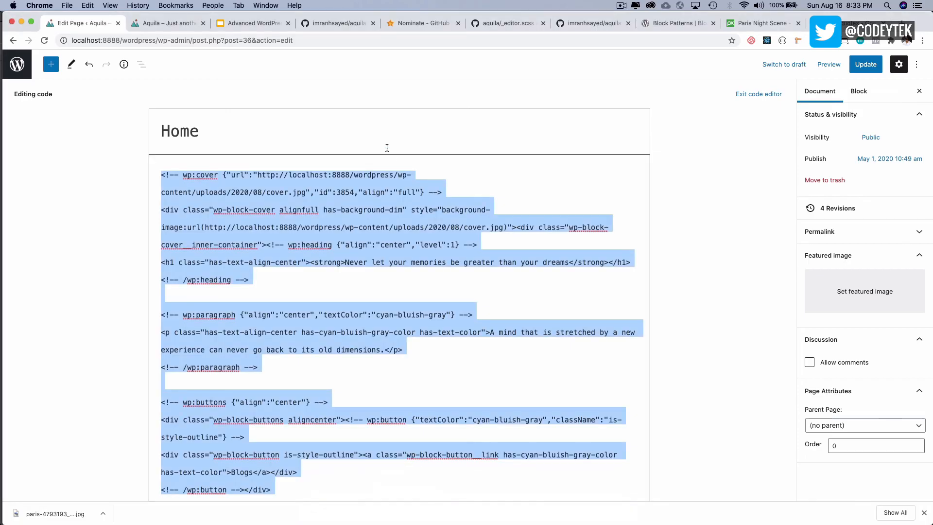
# Return to the visual editor, update the Home page and remove the existing cover block
pyautogui.click(916, 64)
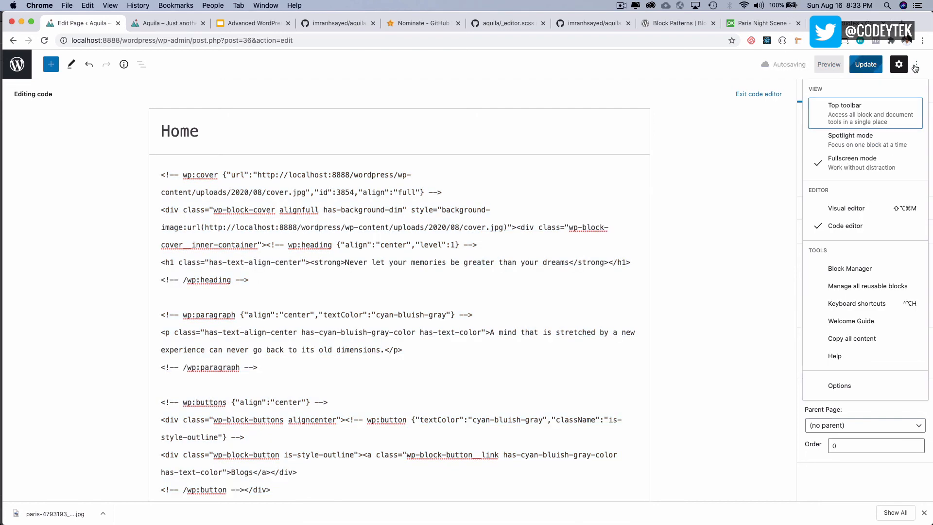
pyautogui.click(846, 208)
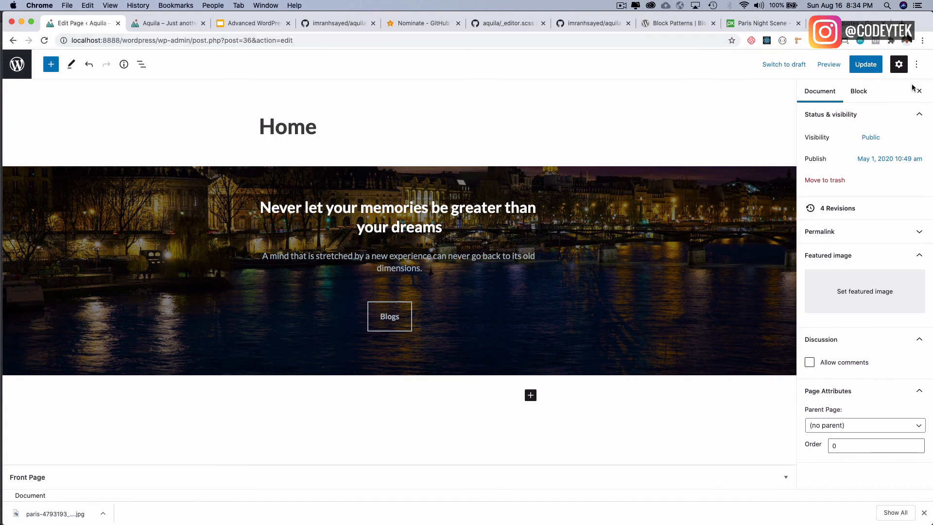
pyautogui.press('cmd+tab')
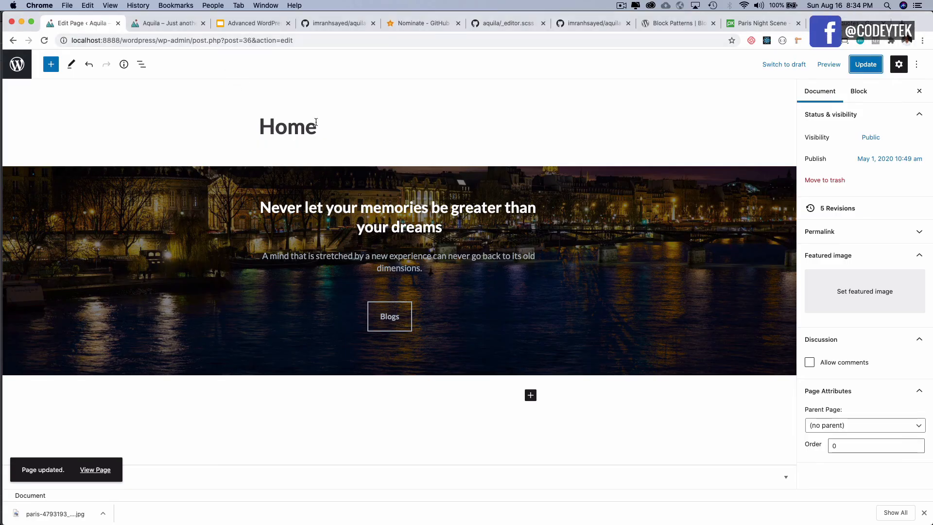
pyautogui.click(865, 64)
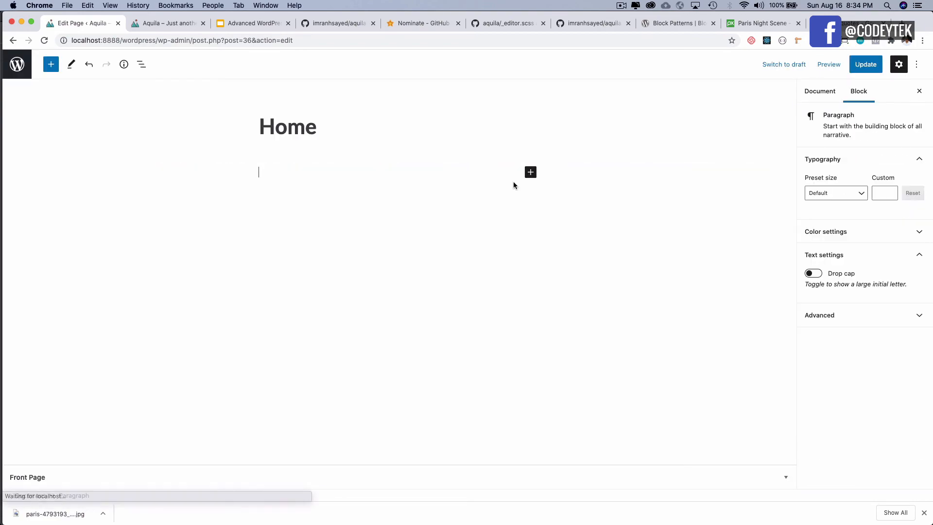
# Insert the registered Aquila Cover pattern from the inserter's Patterns list
pyautogui.click(51, 65)
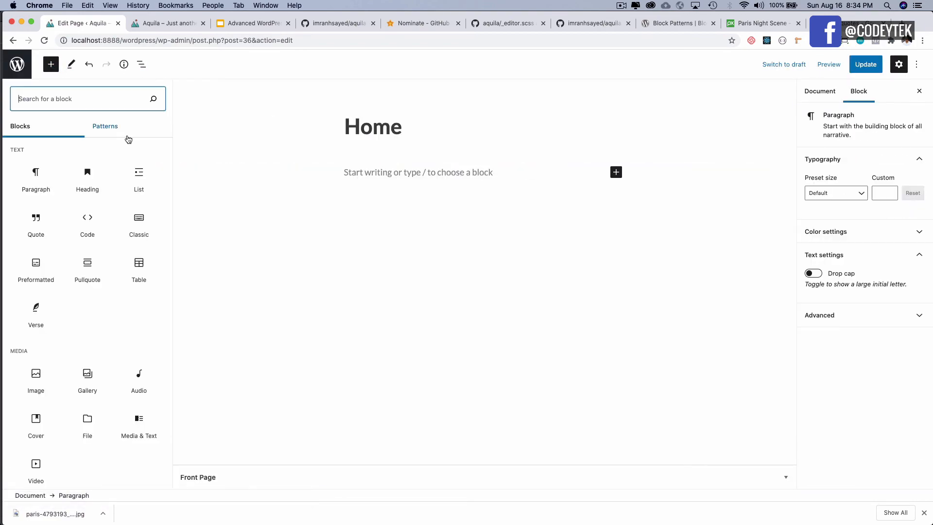
pyautogui.click(105, 125)
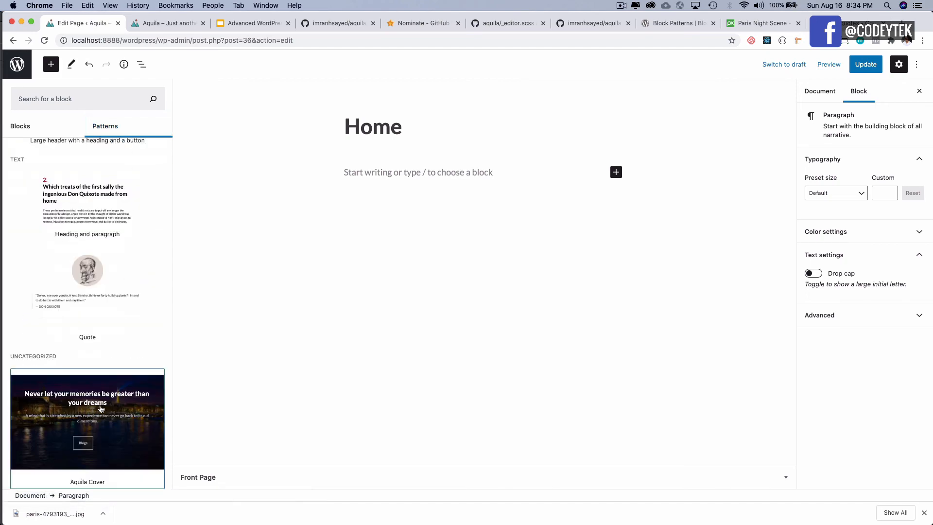
pyautogui.moveTo(64, 406)
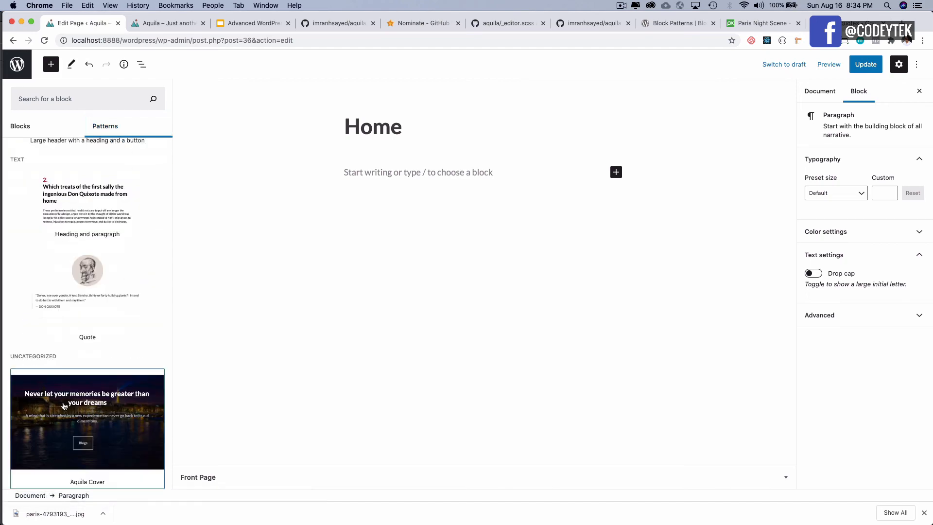
pyautogui.click(87, 421)
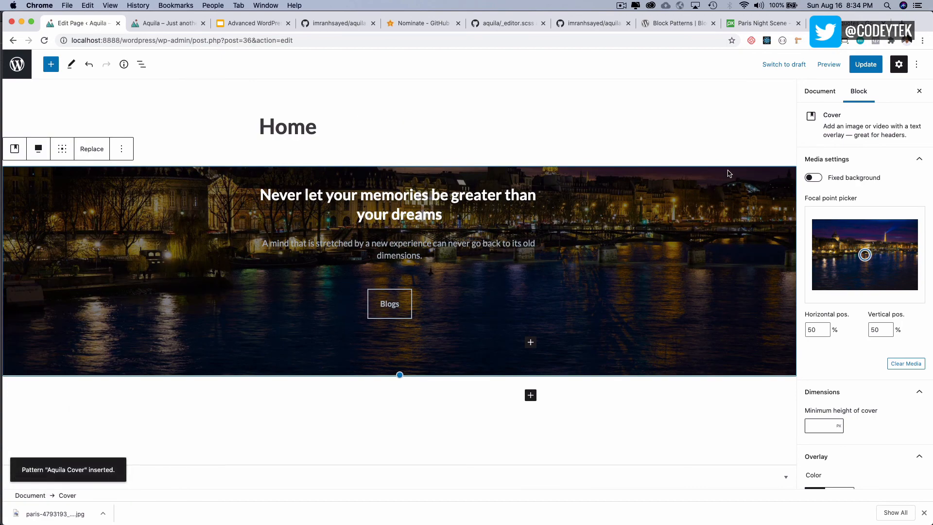
pyautogui.moveTo(696, 186)
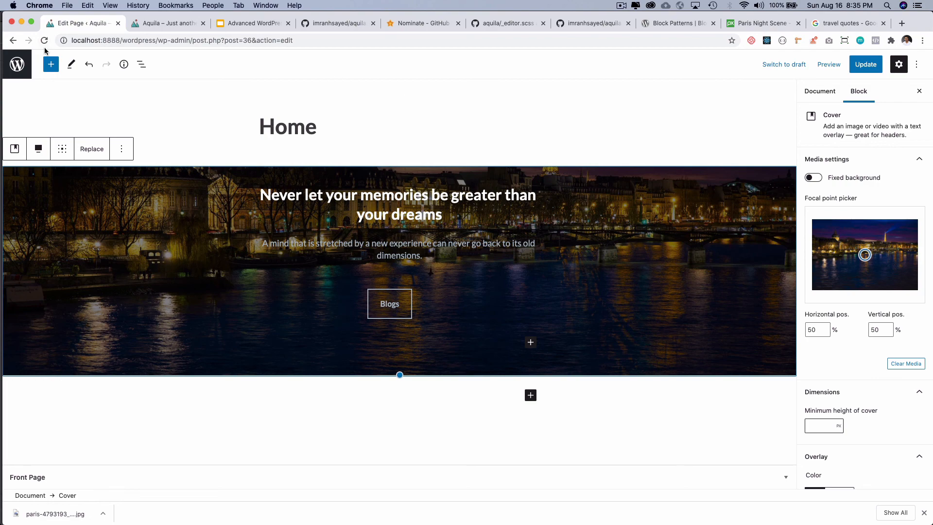
pyautogui.click(51, 64)
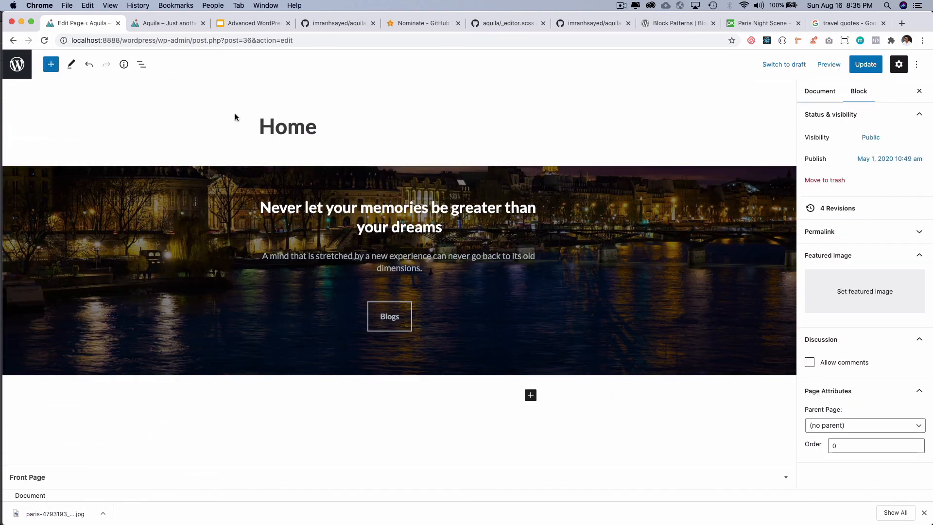
pyautogui.click(819, 91)
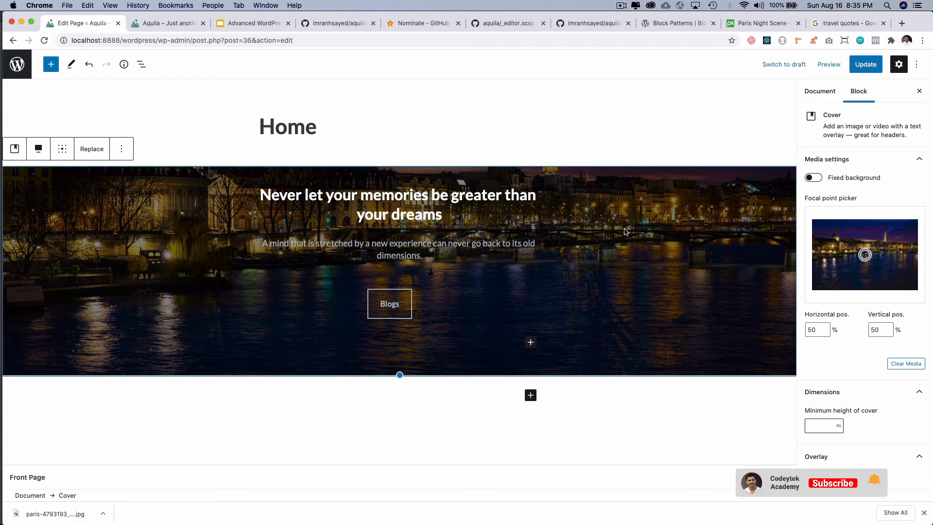
pyautogui.click(833, 483)
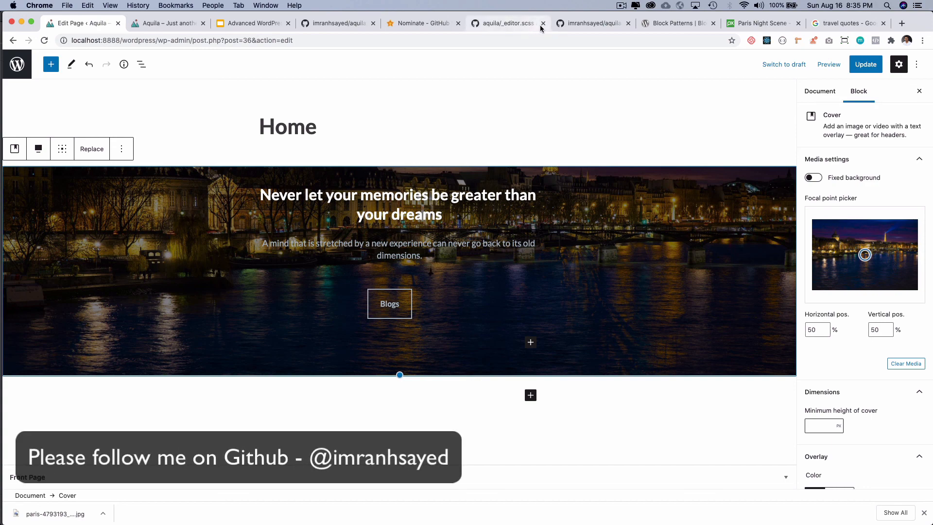
# Browse the theme's GitHub repo, Stargazers and Stars pages, ending on the Block Patterns slide
pyautogui.click(336, 23)
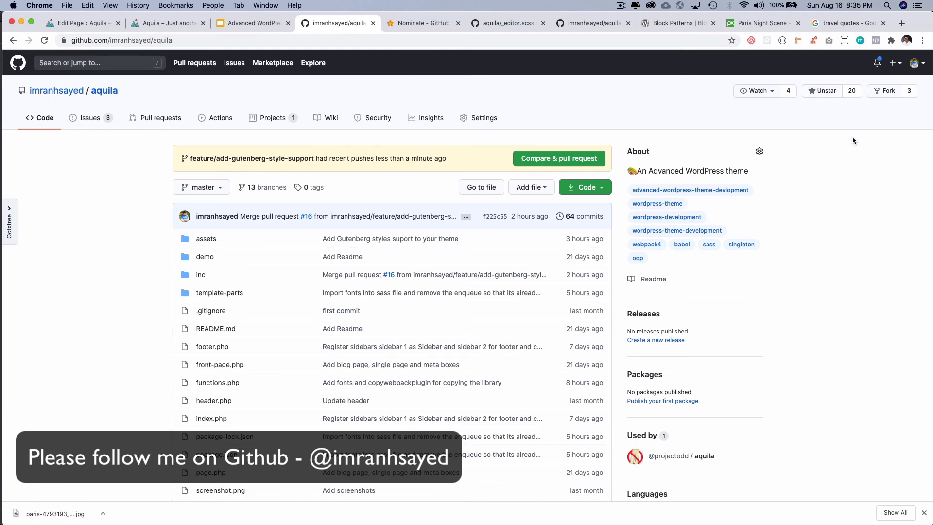
pyautogui.click(853, 90)
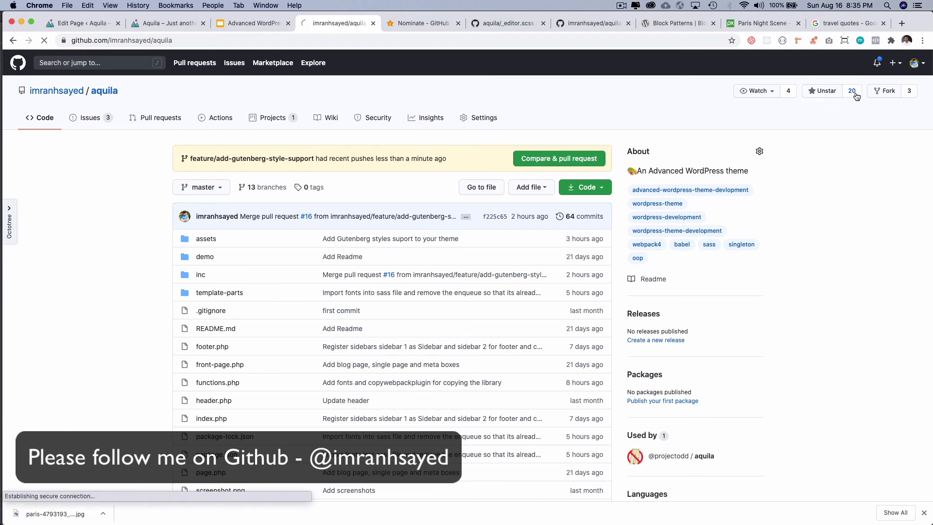
pyautogui.click(851, 90)
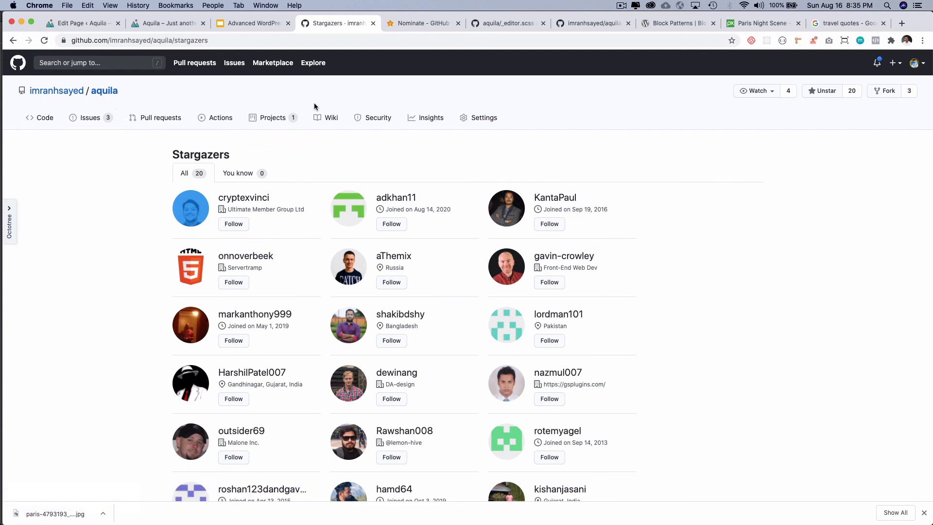
pyautogui.click(423, 23)
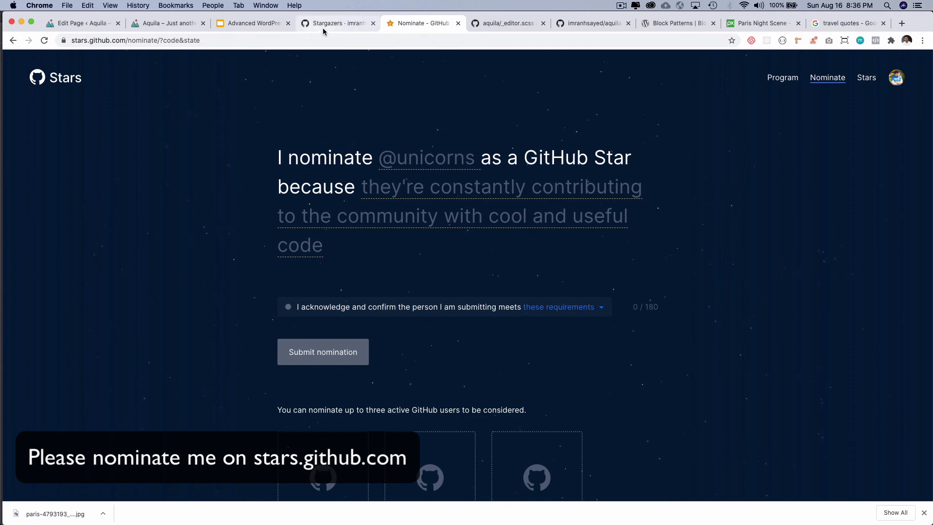
pyautogui.click(252, 24)
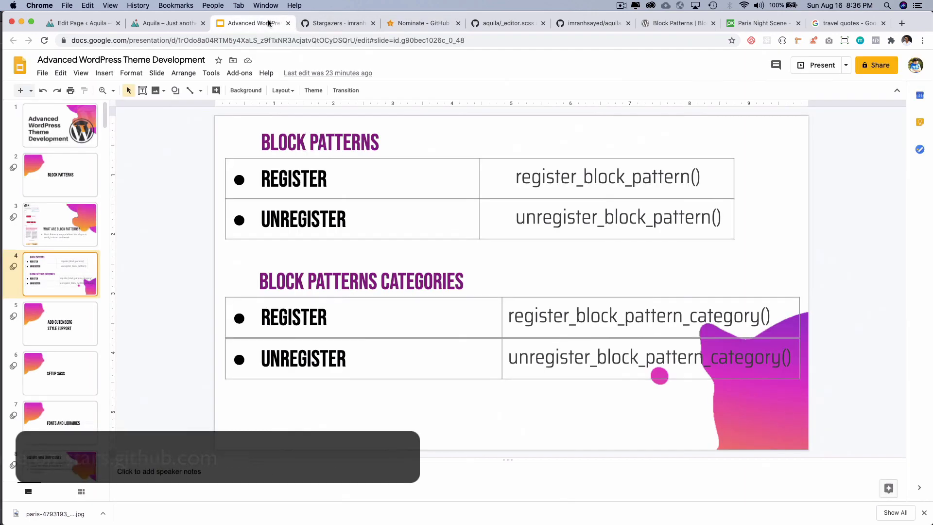